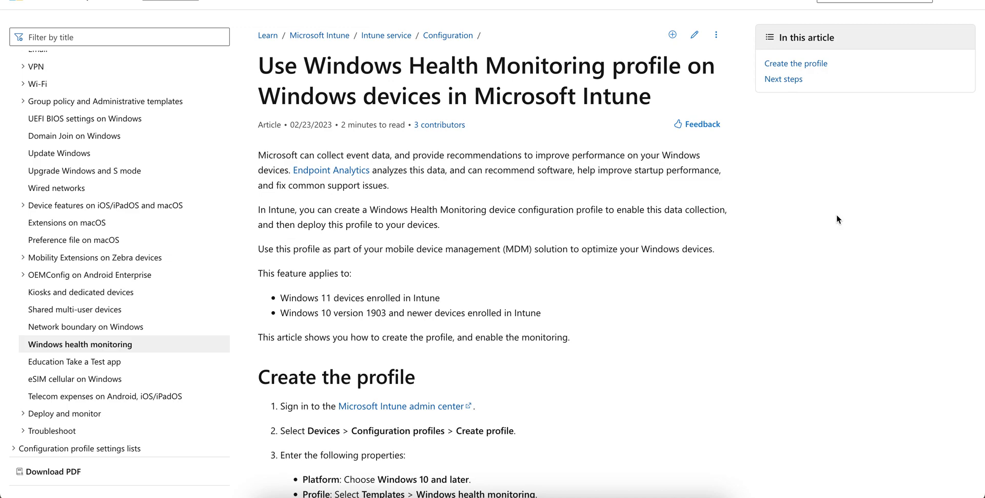
Open Endpoint analytics under Reports and land on its Introduction page.
{"action": "scroll", "scroll_direction": "down", "scroll_amount": 3}
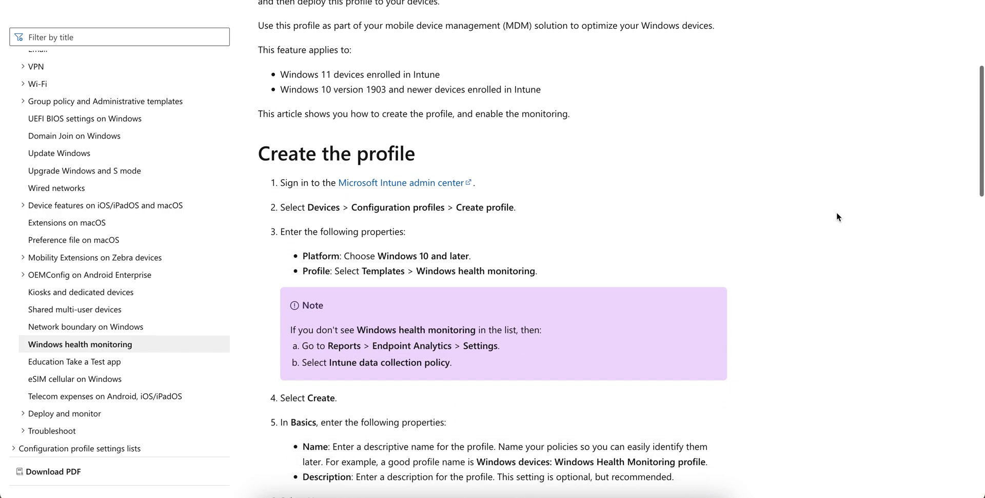
{"action": "scroll", "scroll_direction": "down", "scroll_amount": 3}
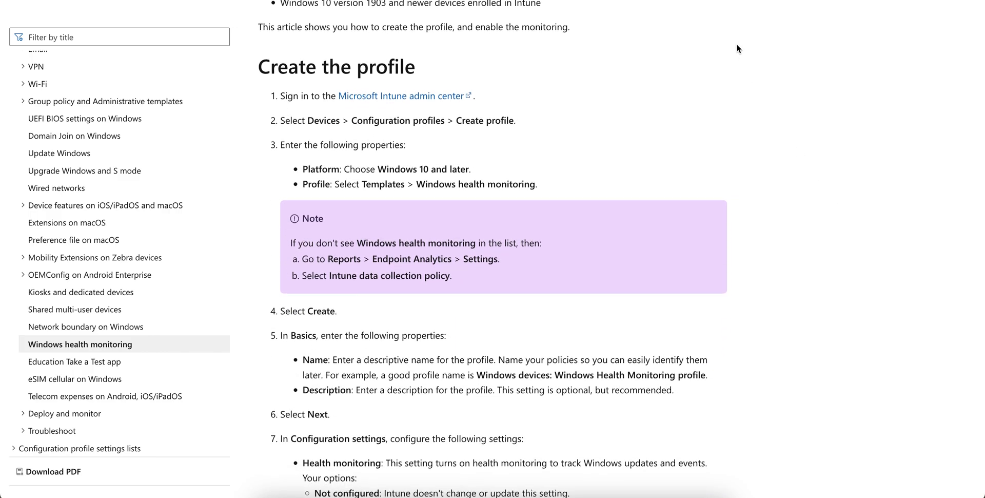
{"action": "mouse_move", "coordinate": [369, 120]}
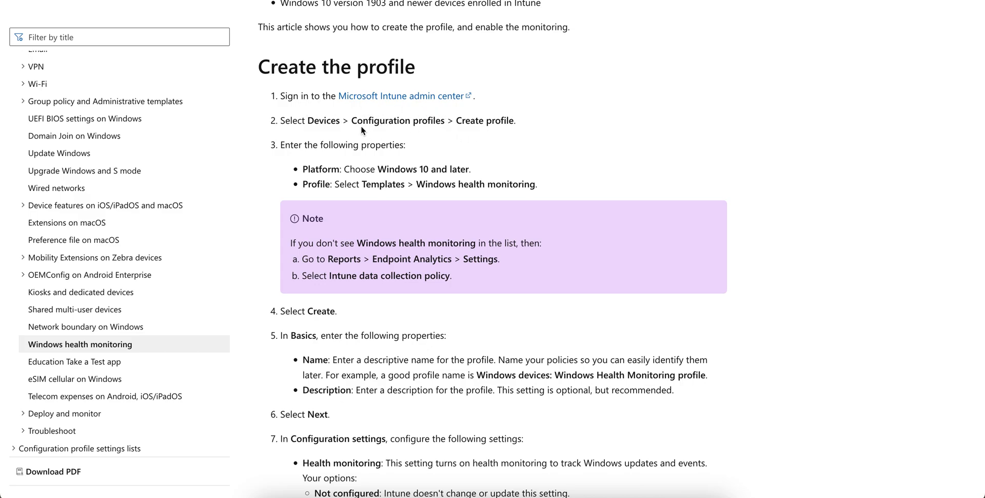
{"action": "mouse_move", "coordinate": [391, 244]}
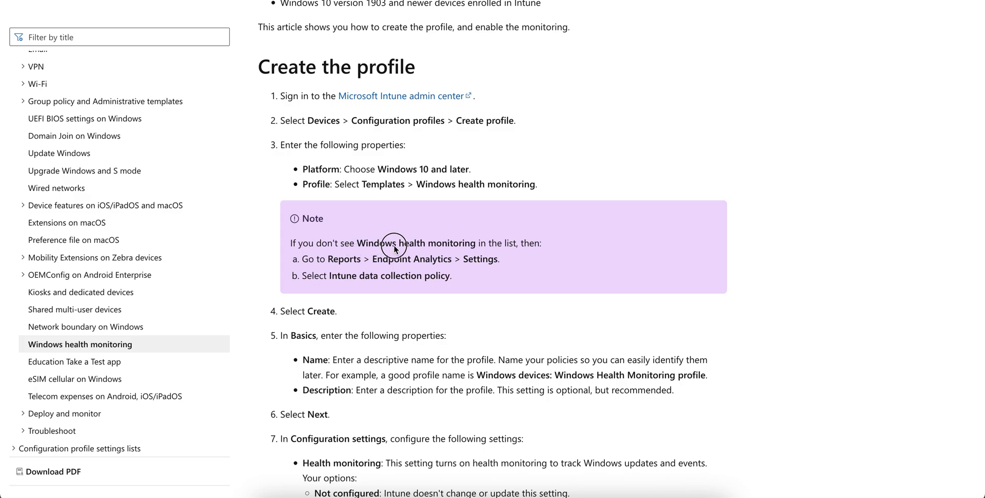
{"action": "mouse_move", "coordinate": [466, 252]}
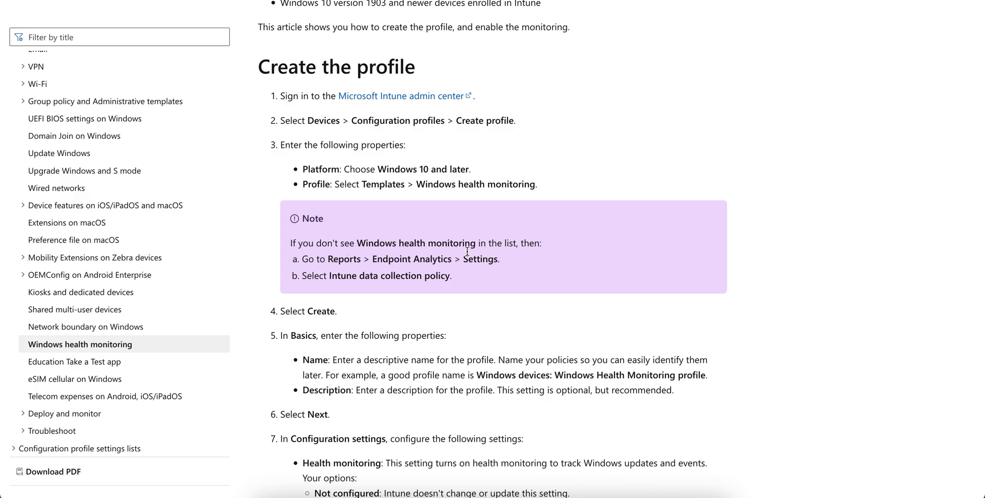
{"action": "mouse_move", "coordinate": [306, 237]}
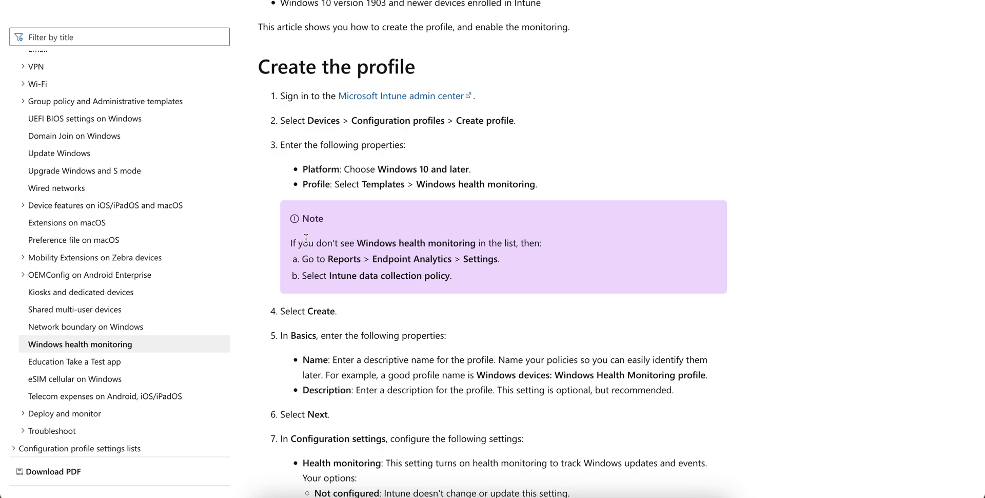
{"action": "mouse_move", "coordinate": [502, 261]}
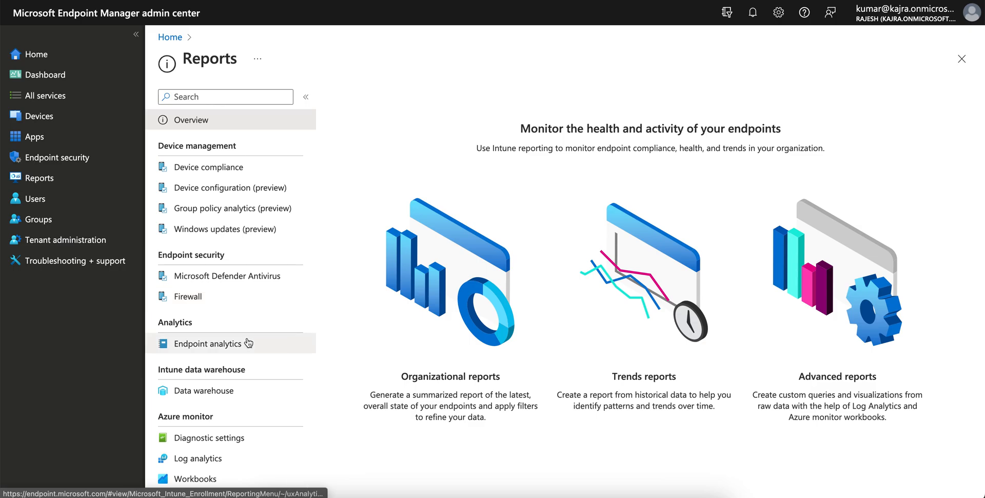
{"action": "left_click", "coordinate": [211, 343]}
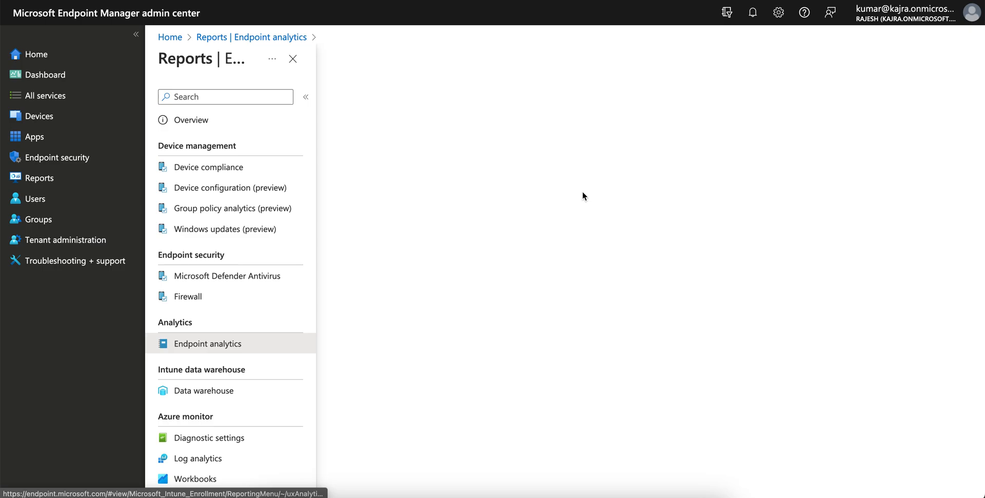
{"action": "mouse_move", "coordinate": [313, 335]}
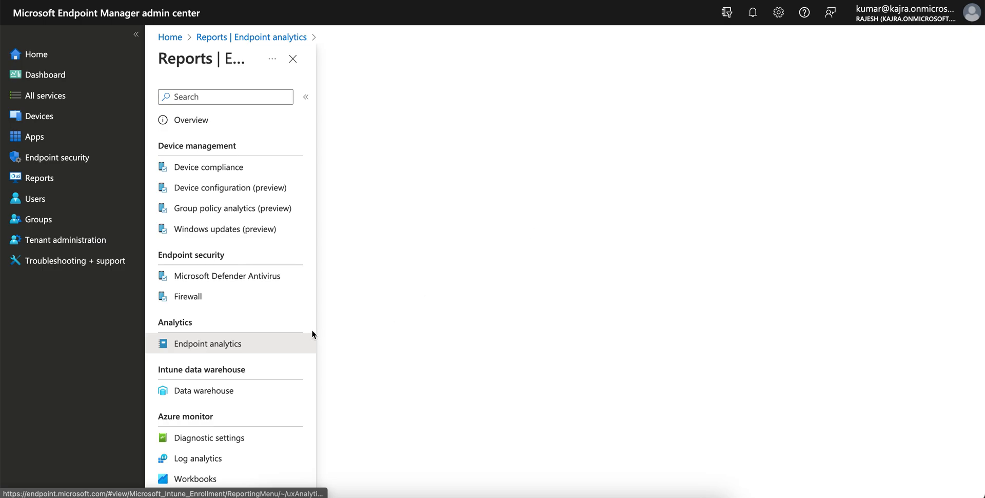
{"action": "left_click", "coordinate": [205, 343]}
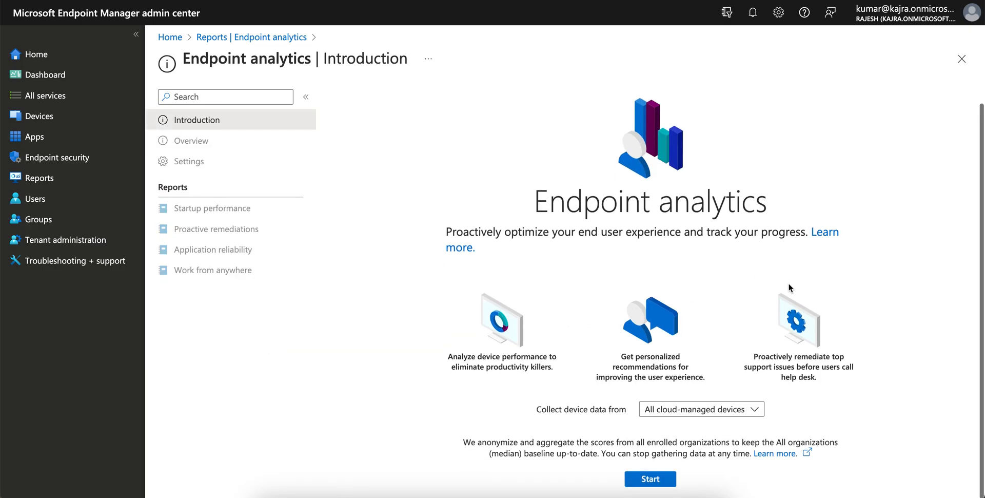
{"action": "mouse_move", "coordinate": [503, 447]}
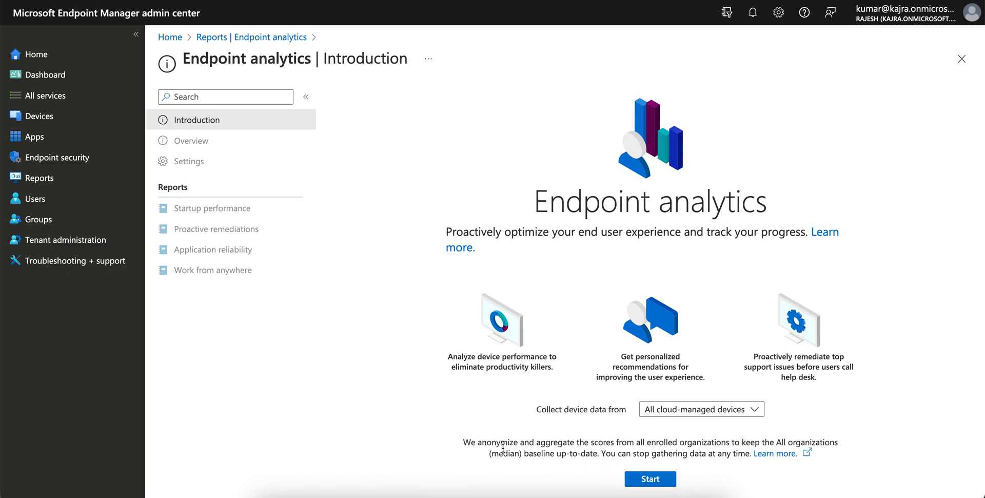
{"action": "mouse_move", "coordinate": [709, 471]}
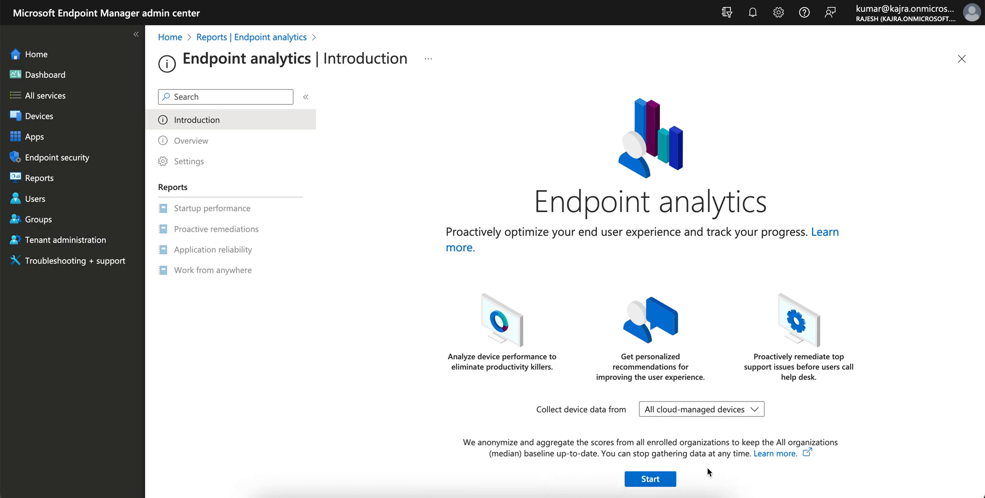
{"action": "mouse_move", "coordinate": [651, 479]}
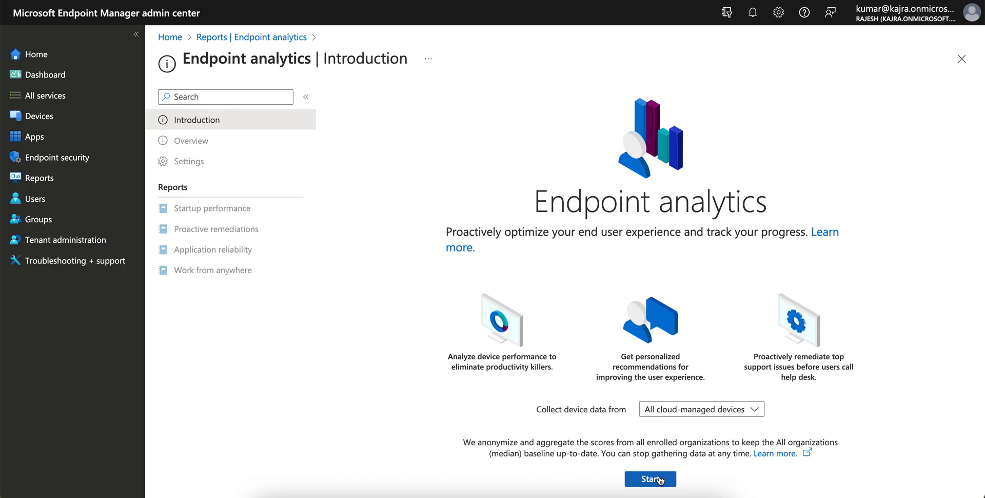
Keep 'All cloud-managed devices' as the data source and start Endpoint analytics collection.
{"action": "left_click", "coordinate": [701, 409]}
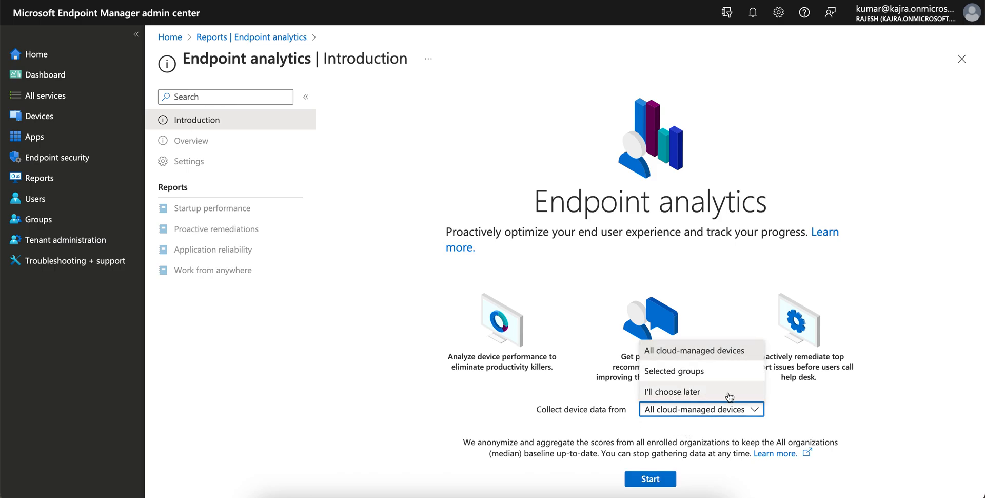
{"action": "left_click", "coordinate": [695, 350]}
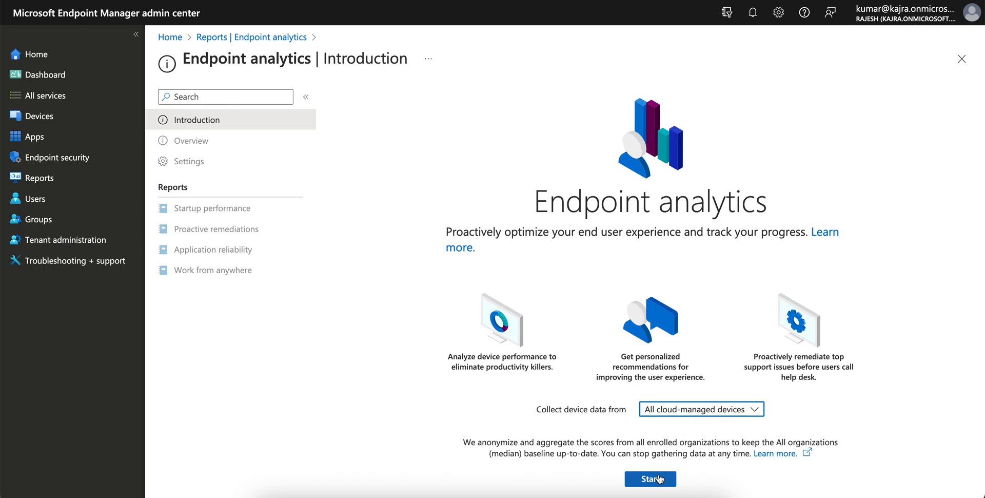
{"action": "left_click", "coordinate": [651, 478]}
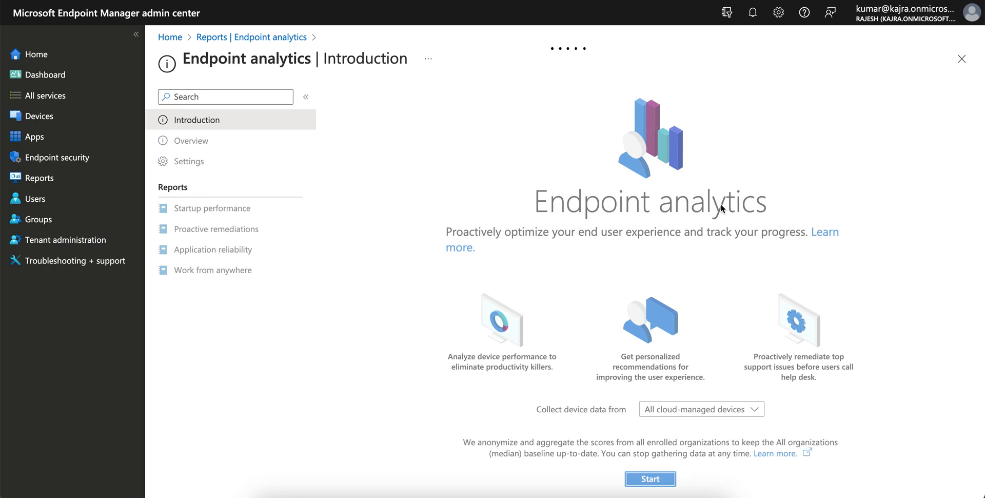
{"action": "mouse_move", "coordinate": [795, 125]}
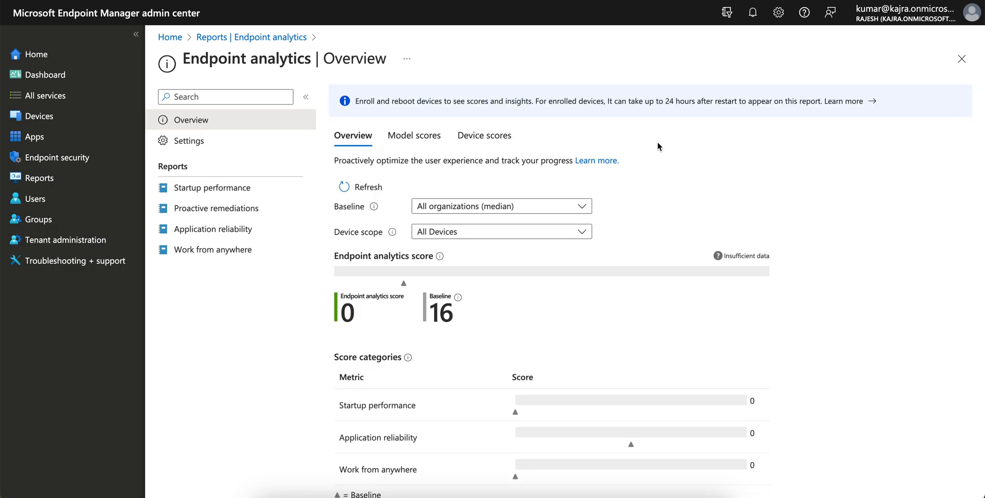
{"action": "mouse_move", "coordinate": [432, 106]}
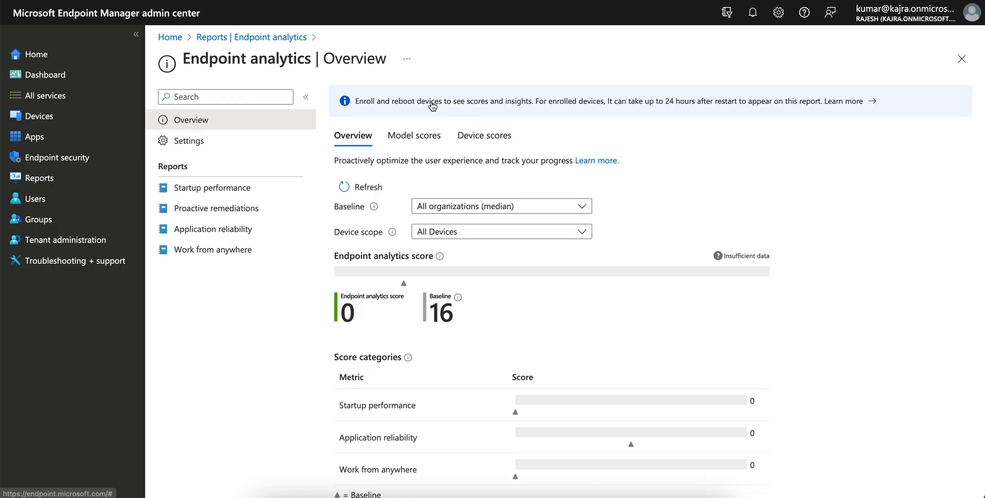
{"action": "mouse_move", "coordinate": [503, 118]}
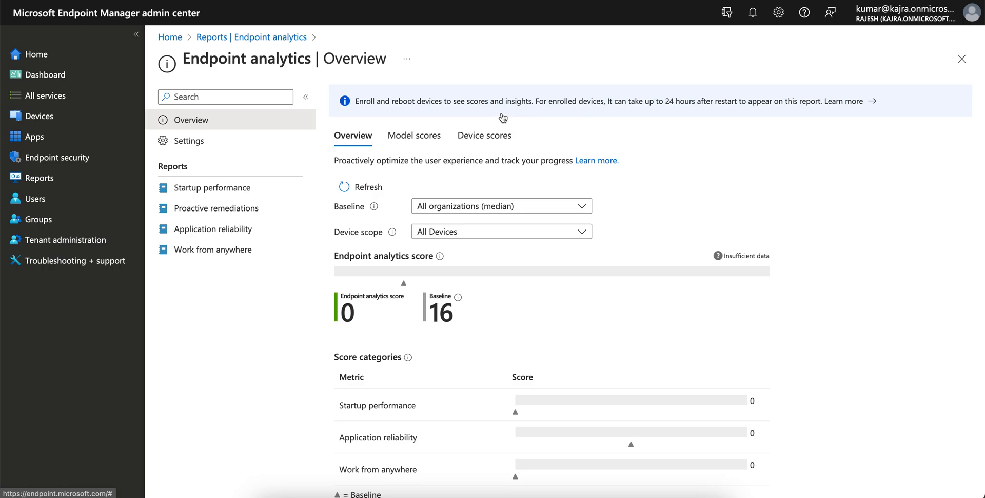
{"action": "mouse_move", "coordinate": [776, 153]}
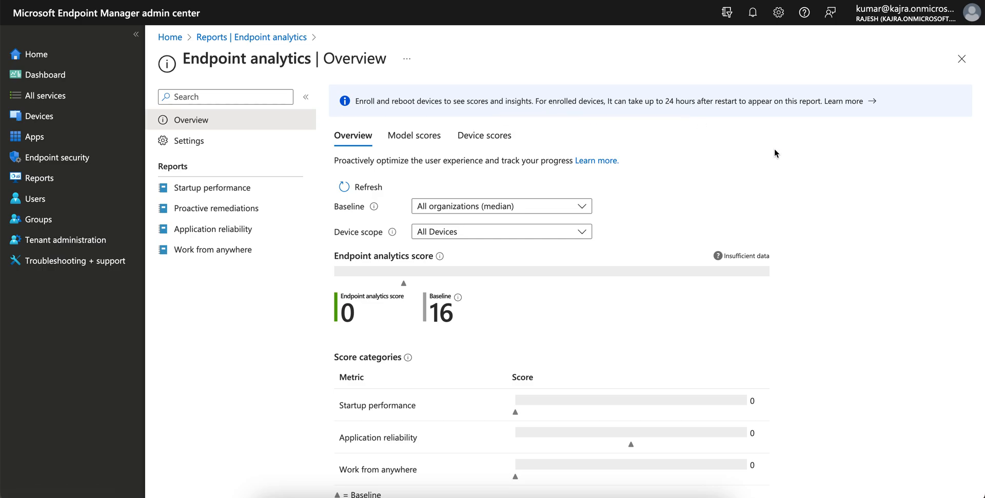
{"action": "mouse_move", "coordinate": [718, 111]}
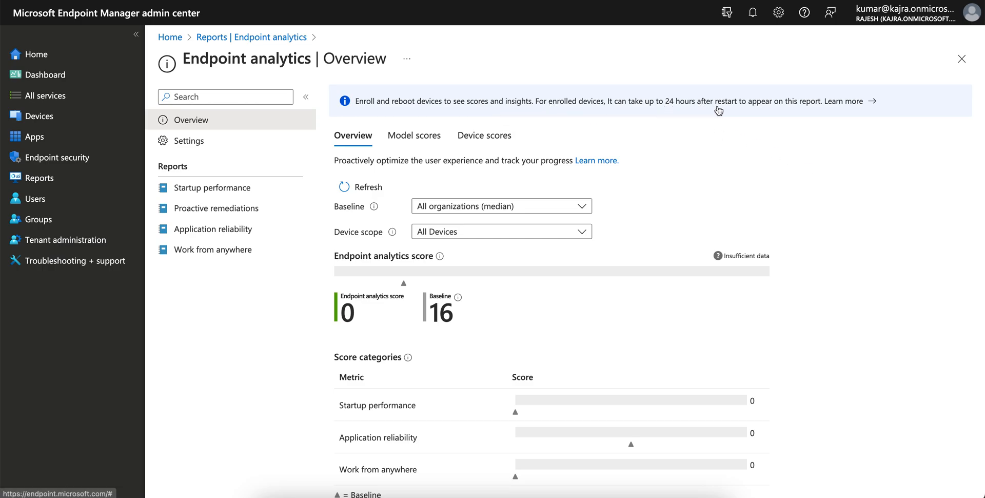
View the per-model scores, then return to the Endpoint analytics Overview with its score and categories.
{"action": "scroll", "scroll_direction": "down", "scroll_amount": 3}
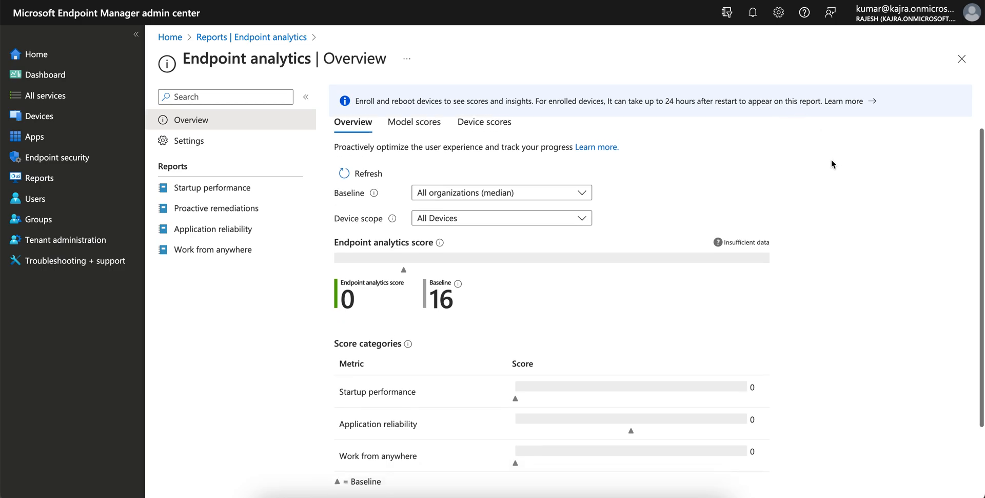
{"action": "scroll", "scroll_direction": "down", "scroll_amount": 3}
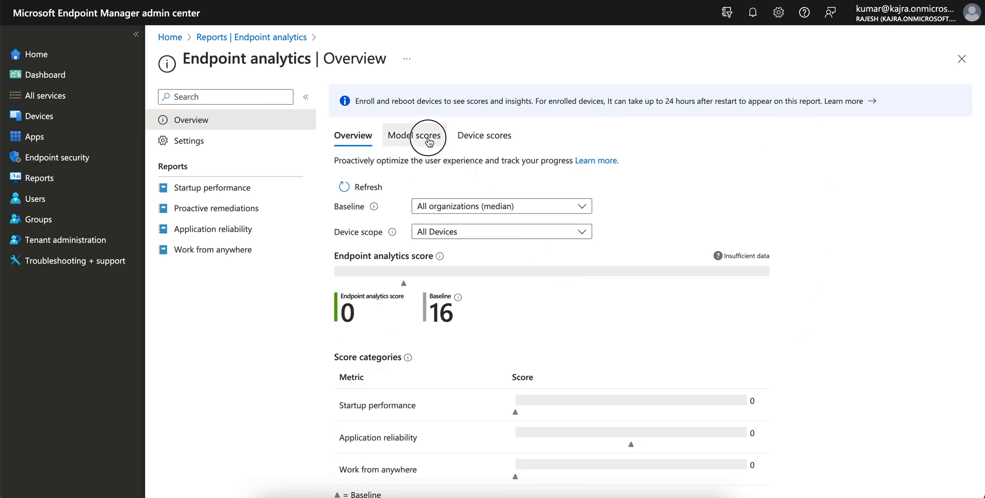
{"action": "left_click", "coordinate": [414, 136]}
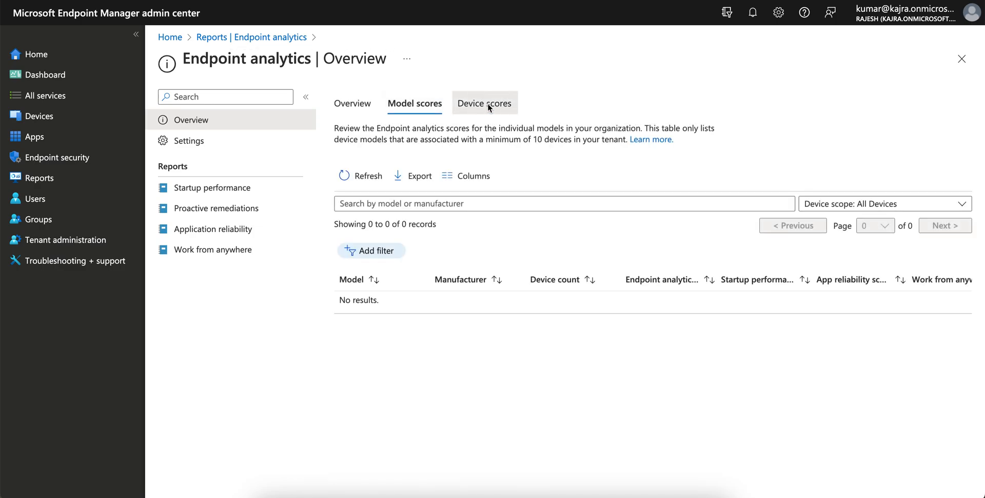
{"action": "left_click", "coordinate": [352, 103]}
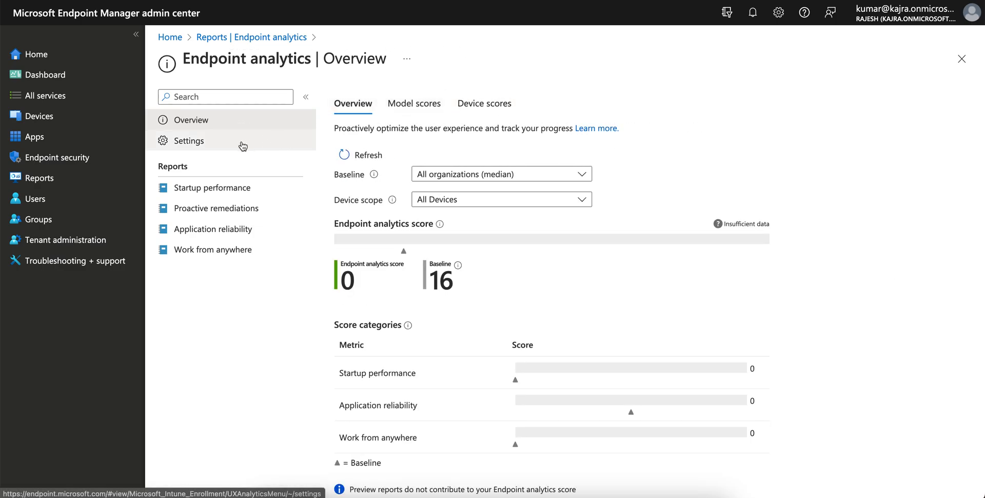
Open Endpoint analytics Settings and check the Intune data collection policy is connected.
{"action": "left_click", "coordinate": [191, 141]}
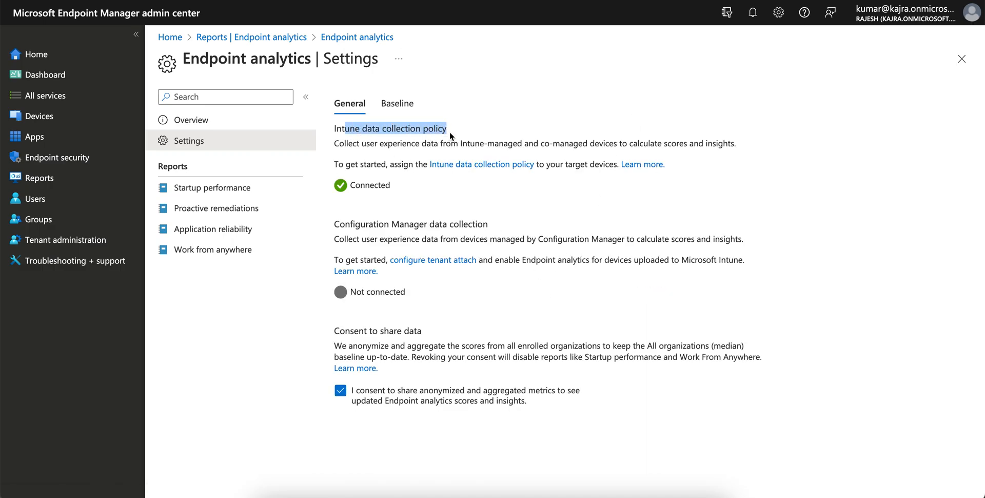
{"action": "mouse_move", "coordinate": [361, 188]}
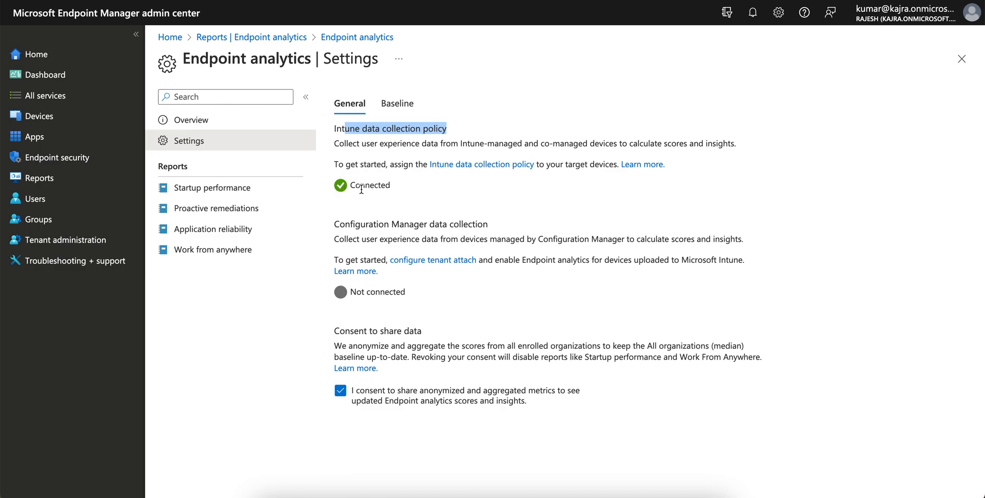
{"action": "mouse_move", "coordinate": [416, 157]}
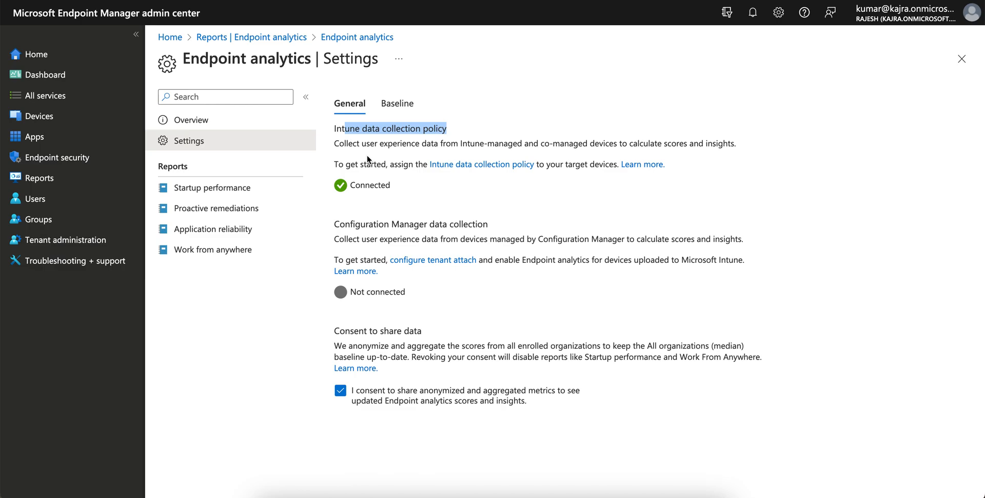
{"action": "mouse_move", "coordinate": [367, 155]}
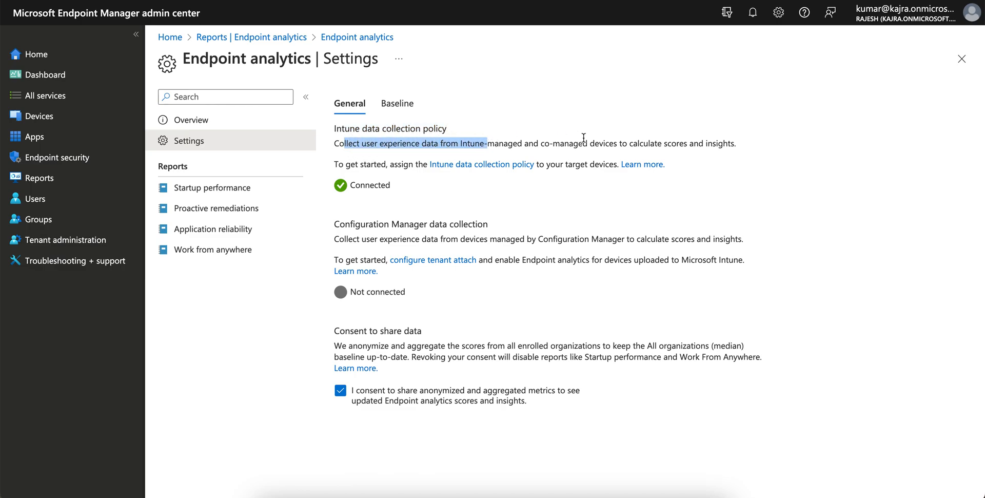
{"action": "mouse_move", "coordinate": [431, 172]}
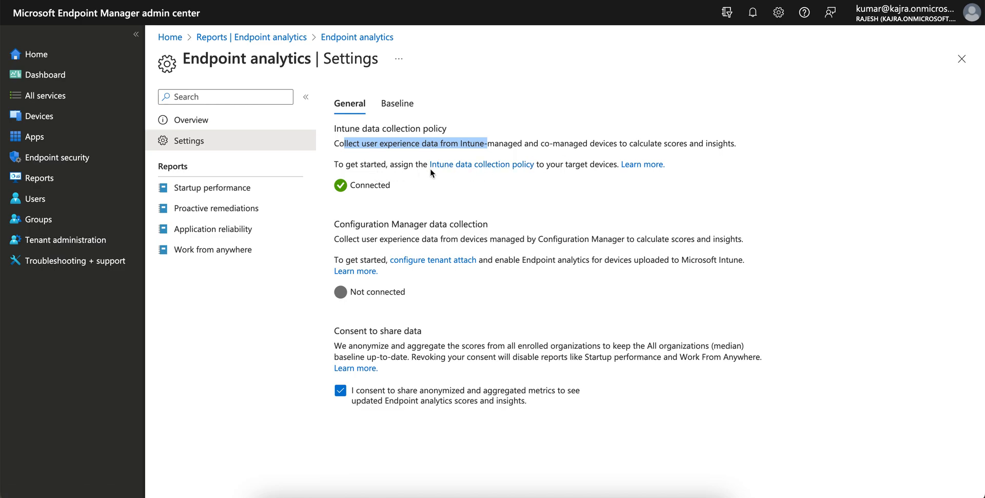
{"action": "mouse_move", "coordinate": [488, 164]}
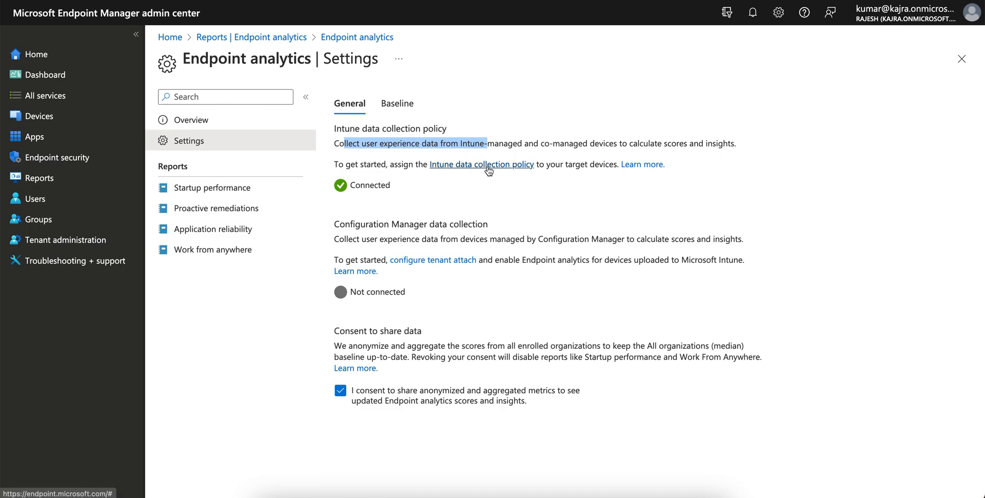
{"action": "right_click", "coordinate": [481, 164]}
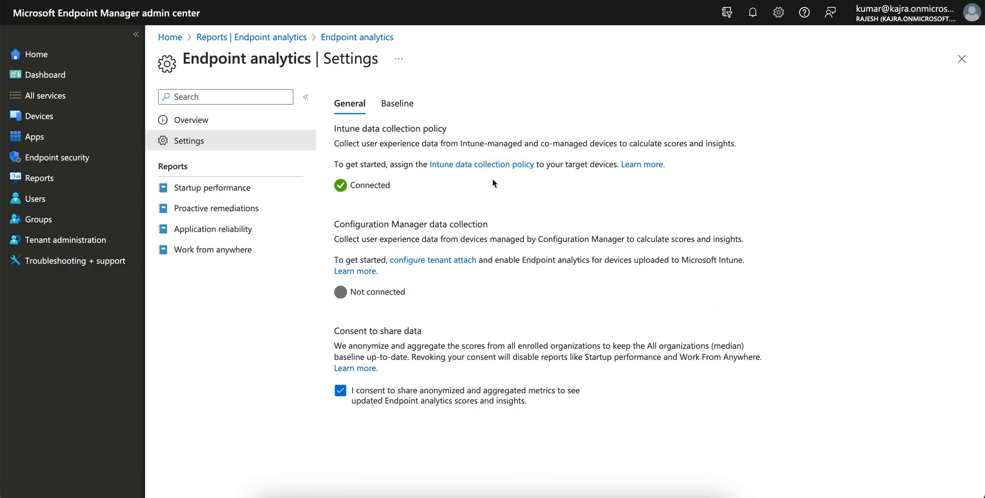
{"action": "mouse_move", "coordinate": [589, 168]}
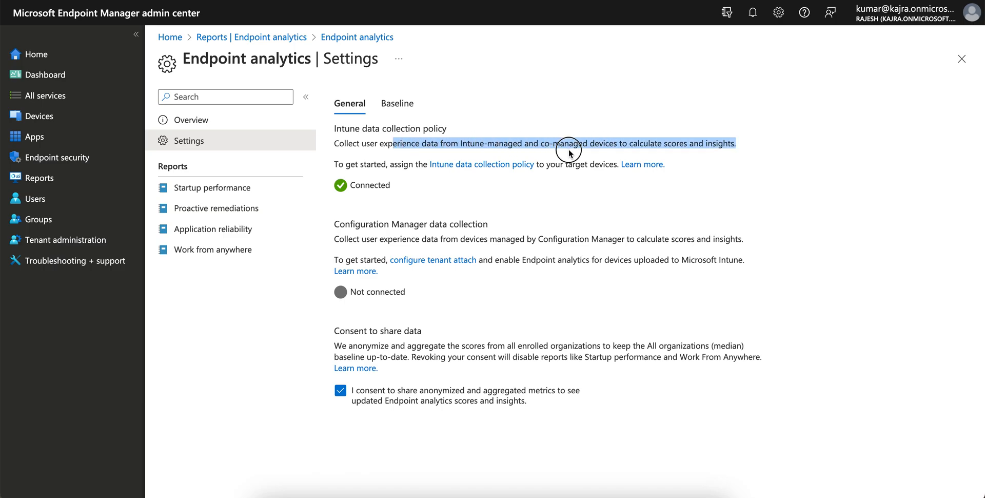
{"action": "left_click", "coordinate": [191, 119]}
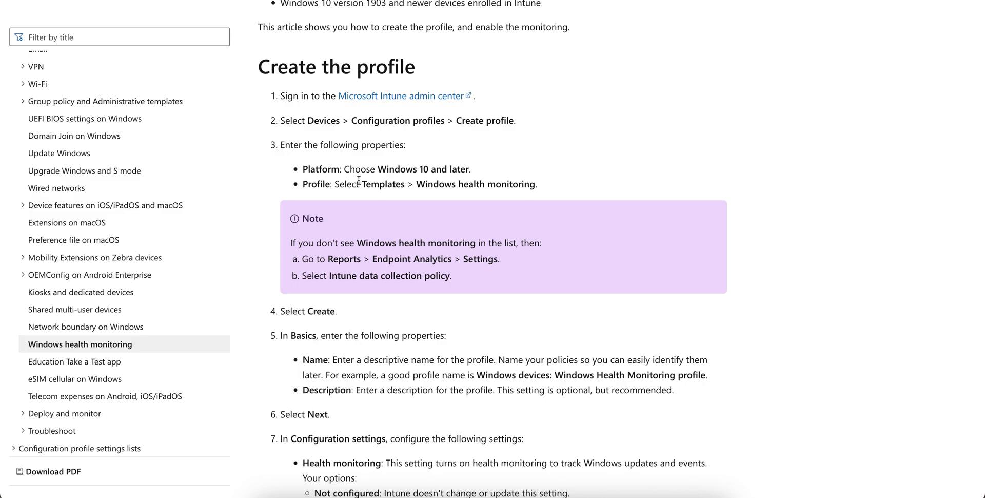
Highlight the Platform and Profile bullets in the Learn article's 'Create the profile' steps.
{"action": "left_click_drag", "start_coordinate": [329, 168], "coordinate": [537, 184]}
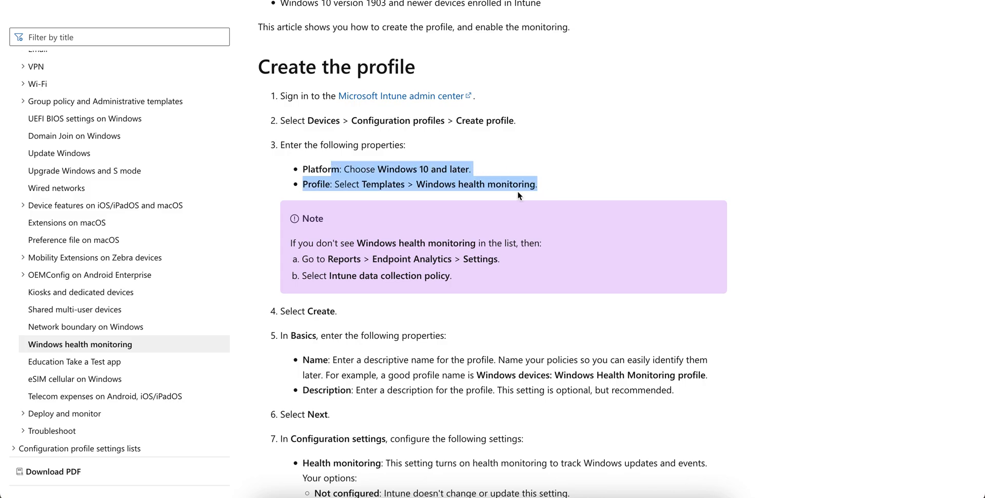
{"action": "mouse_move", "coordinate": [518, 195]}
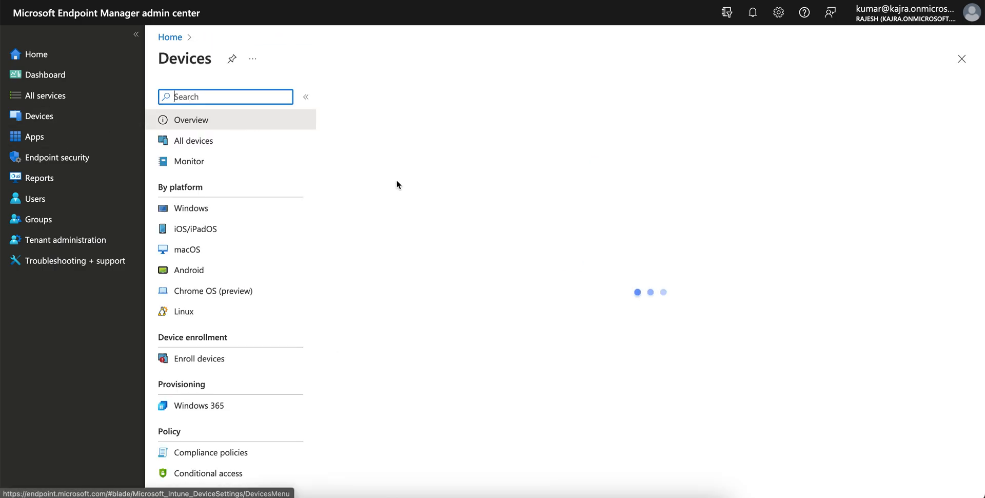
Go to Devices > Windows > Configuration profiles to list the Windows profiles.
{"action": "left_click", "coordinate": [191, 209]}
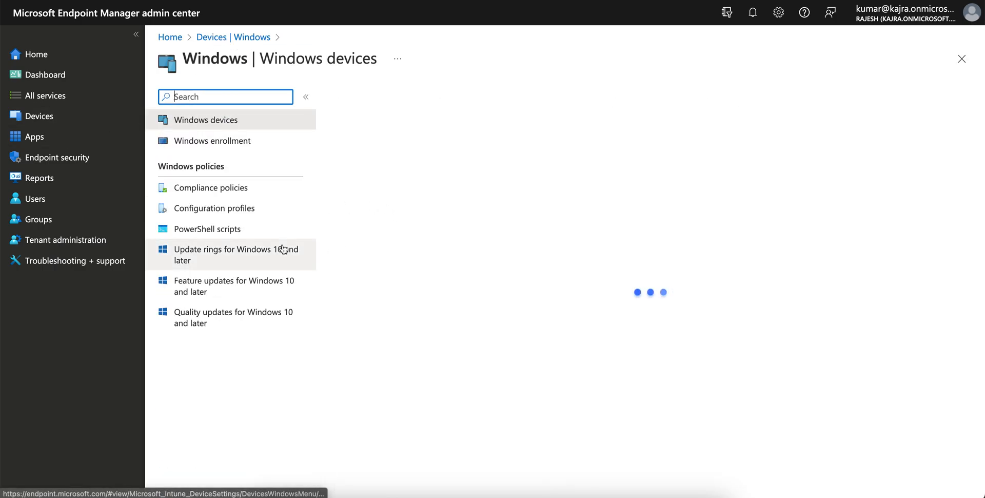
{"action": "left_click", "coordinate": [213, 208]}
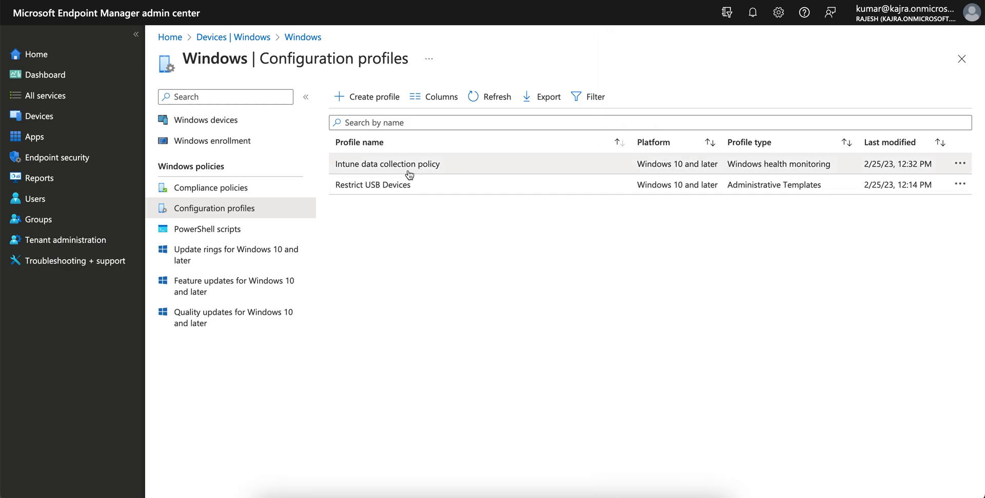
{"action": "mouse_move", "coordinate": [441, 172]}
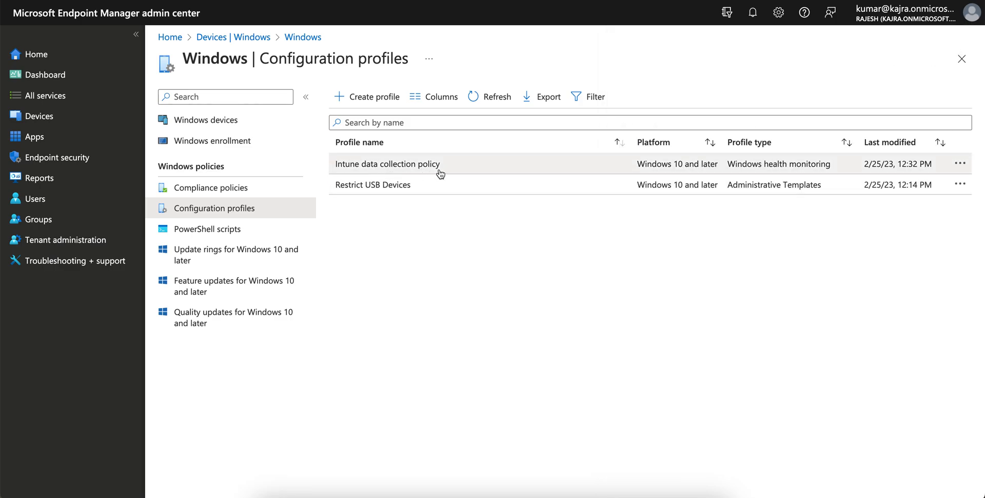
Review the Intune data collection policy's properties, scrolling to its All Devices assignment.
{"action": "left_click", "coordinate": [387, 164]}
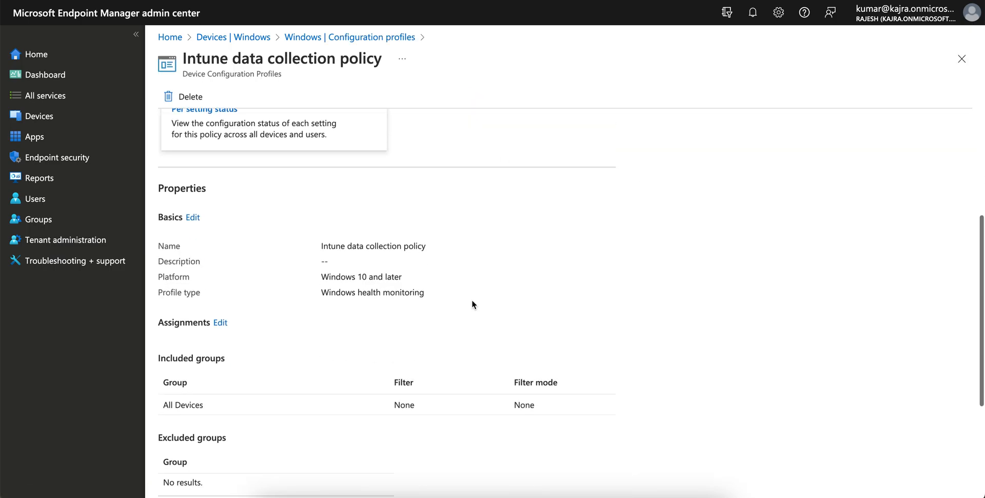
{"action": "scroll", "scroll_direction": "down", "scroll_amount": 3}
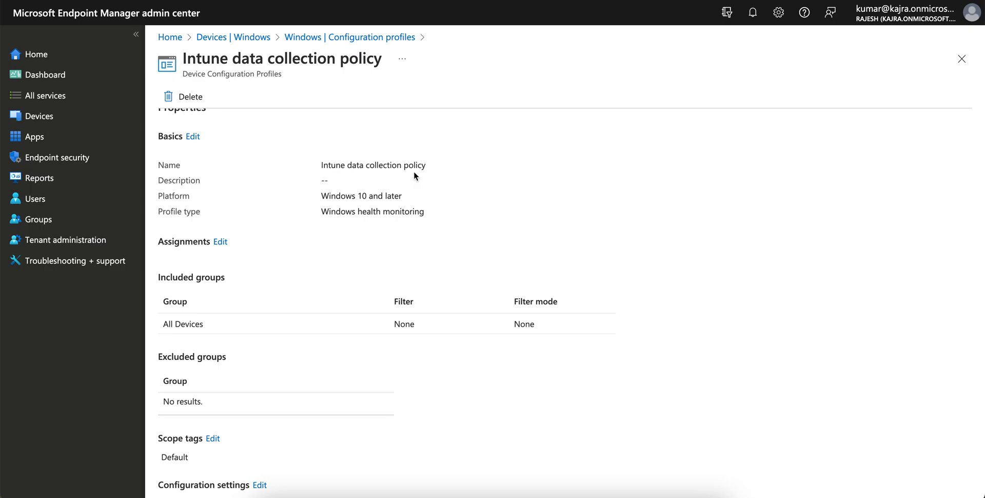
{"action": "scroll", "scroll_direction": "down", "scroll_amount": 3}
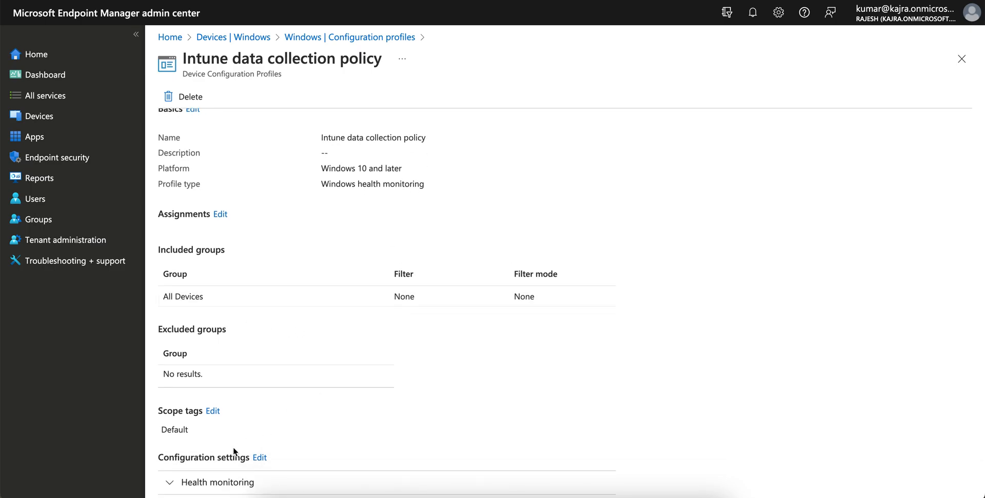
{"action": "scroll", "scroll_direction": "down", "scroll_amount": 3}
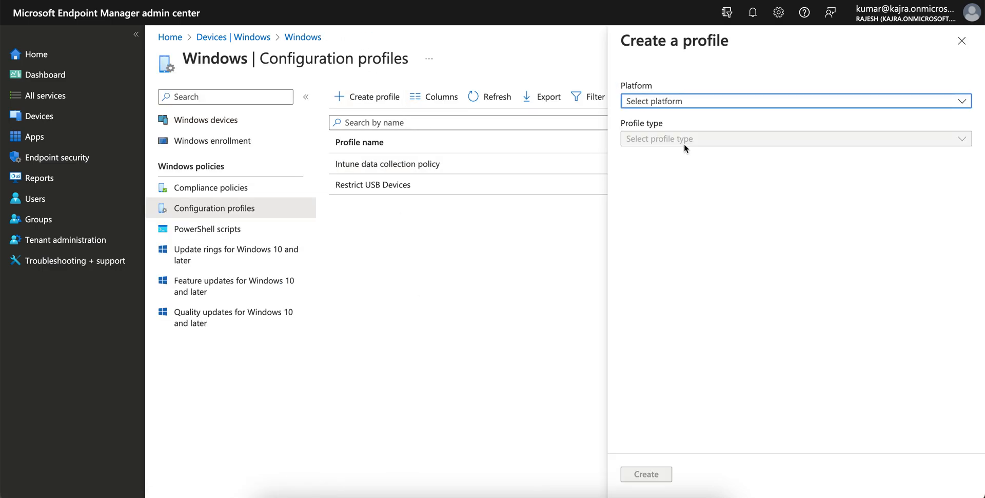
Choose Windows 10 and later with the Windows health monitoring template for the new profile.
{"action": "left_click", "coordinate": [791, 101]}
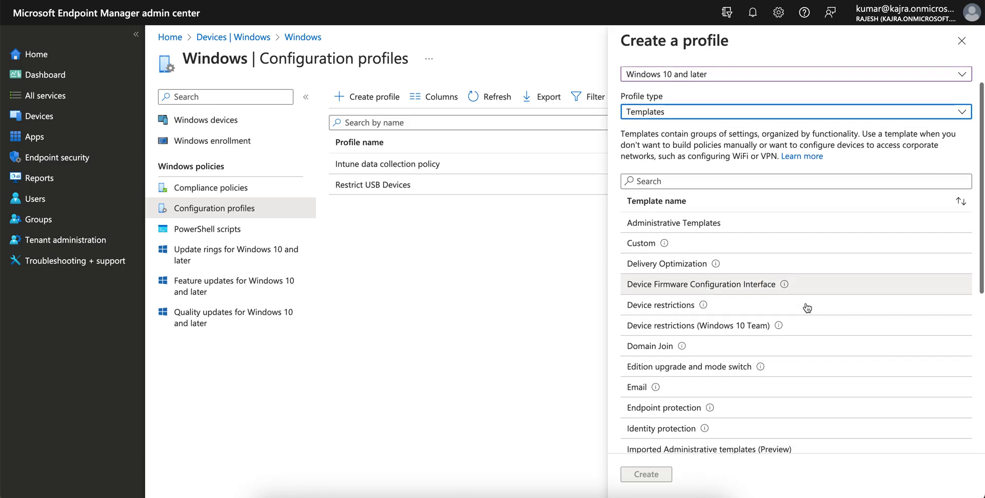
{"action": "scroll", "scroll_direction": "down", "scroll_amount": 3}
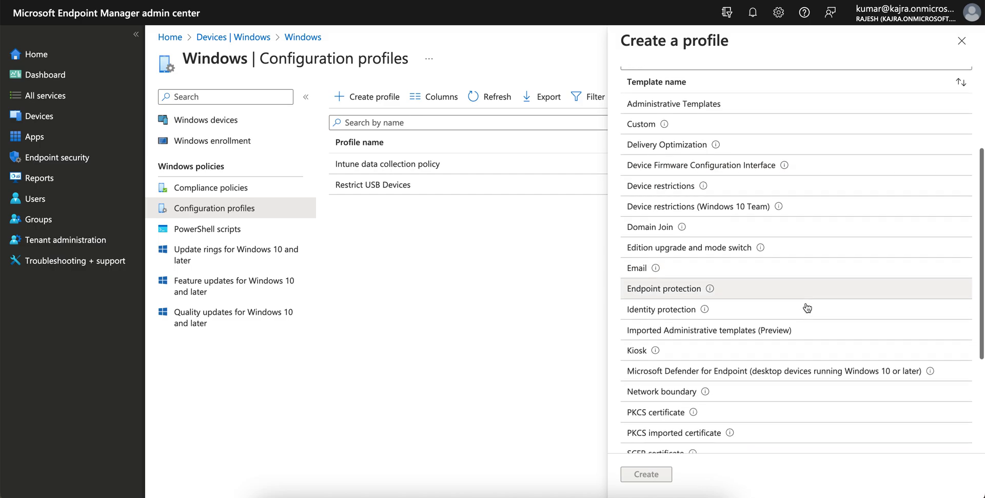
{"action": "scroll", "scroll_direction": "down", "scroll_amount": 3}
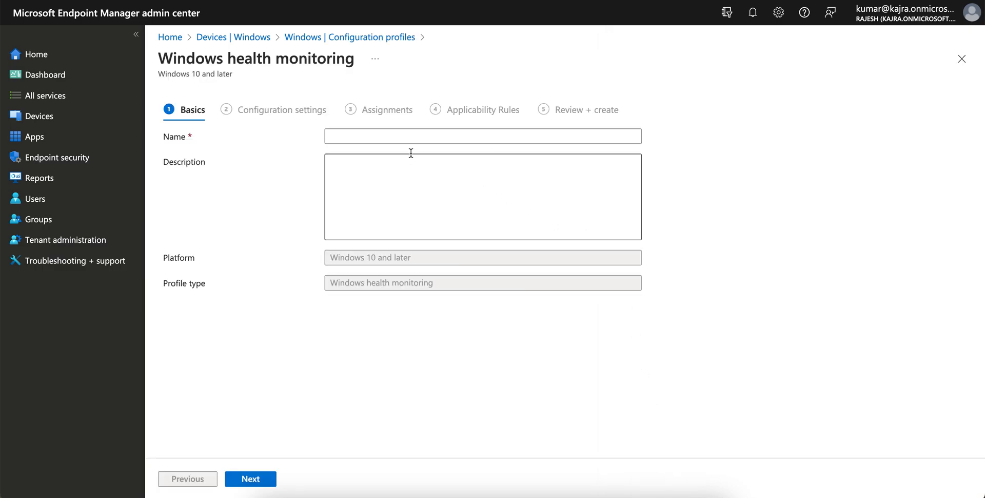
Name the profile 'test' and continue to Configuration settings.
{"action": "type", "text": "test"}
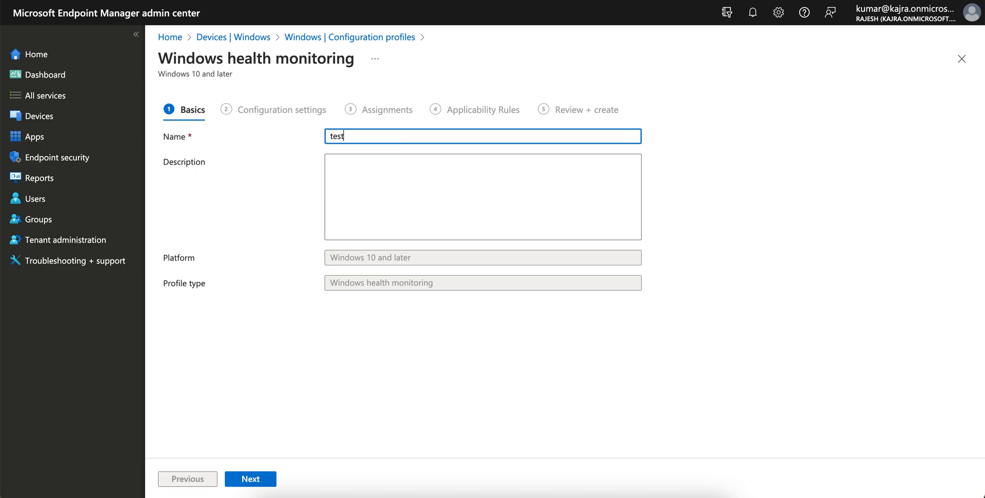
{"action": "left_click", "coordinate": [250, 478]}
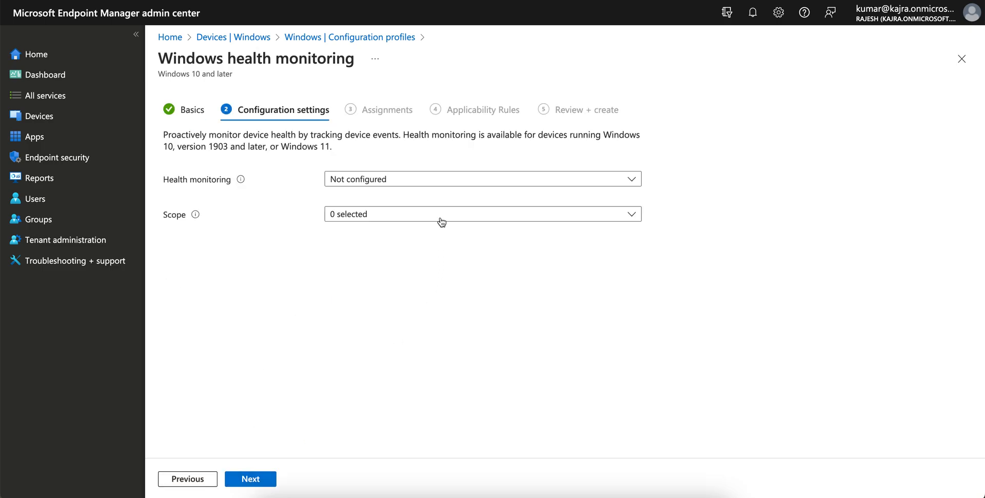
Enable Health monitoring with scope Windows updates and Endpoint analytics.
{"action": "left_click", "coordinate": [482, 179]}
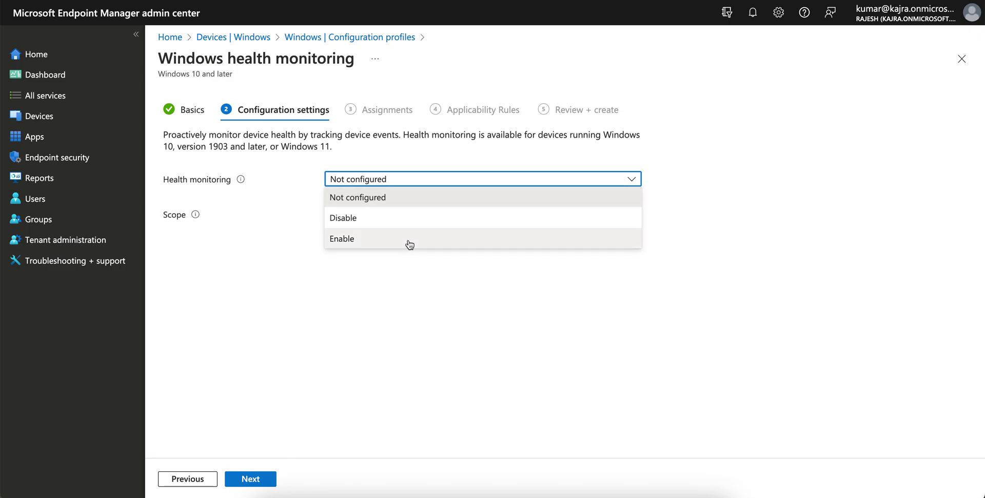
{"action": "left_click", "coordinate": [341, 238]}
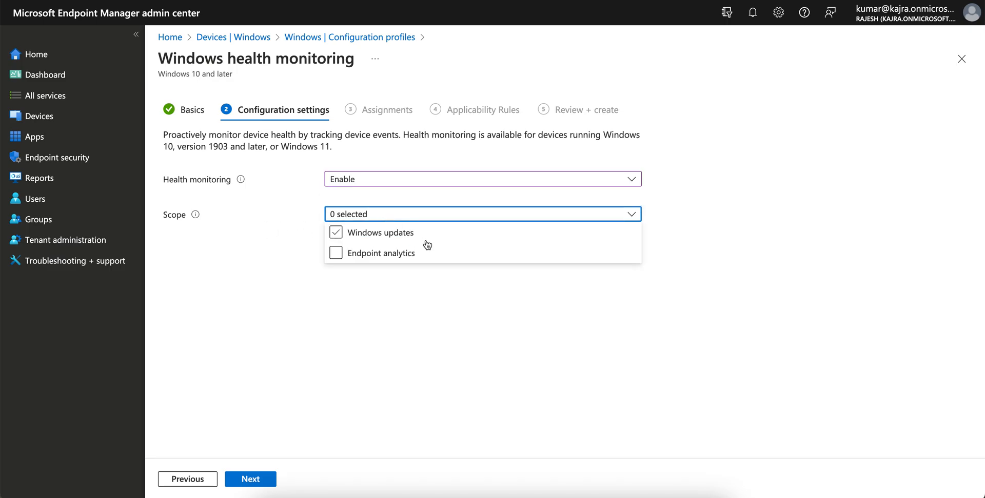
{"action": "left_click", "coordinate": [335, 232]}
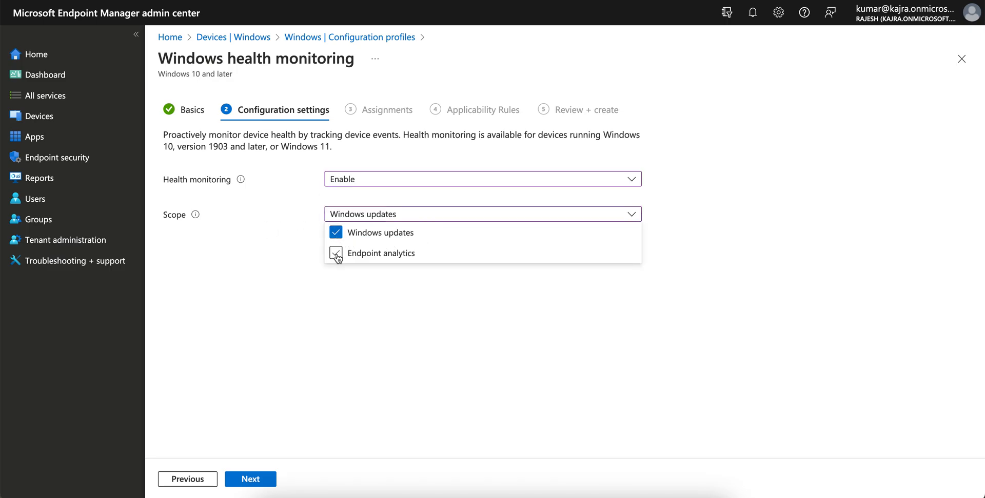
{"action": "left_click", "coordinate": [337, 252]}
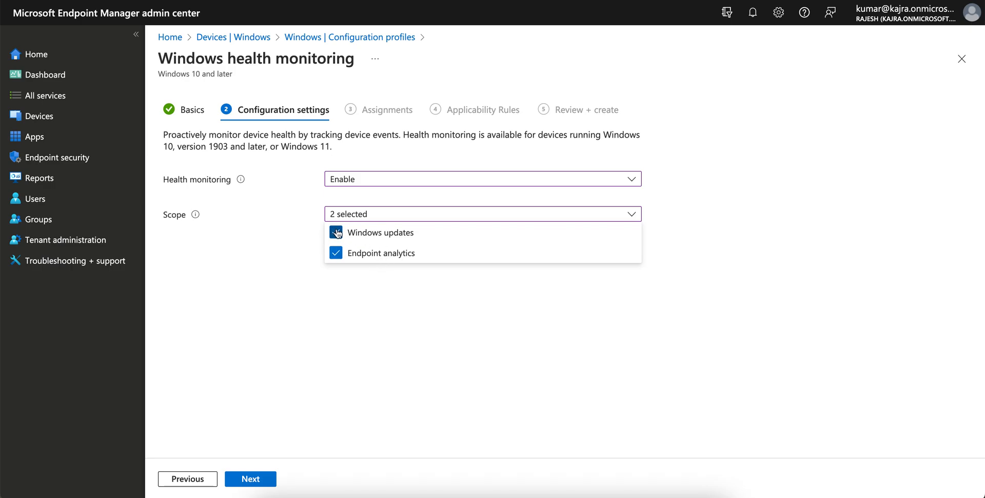
{"action": "left_click", "coordinate": [337, 232]}
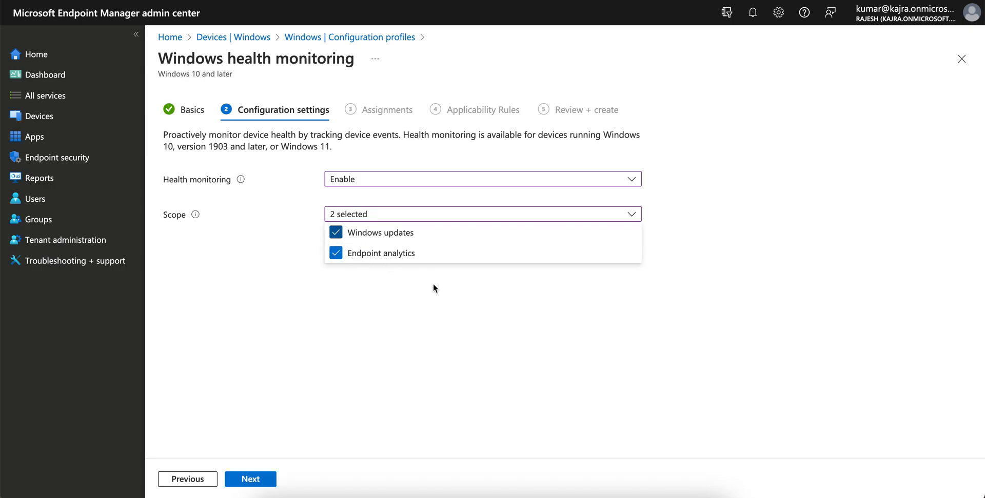
{"action": "left_click", "coordinate": [433, 288]}
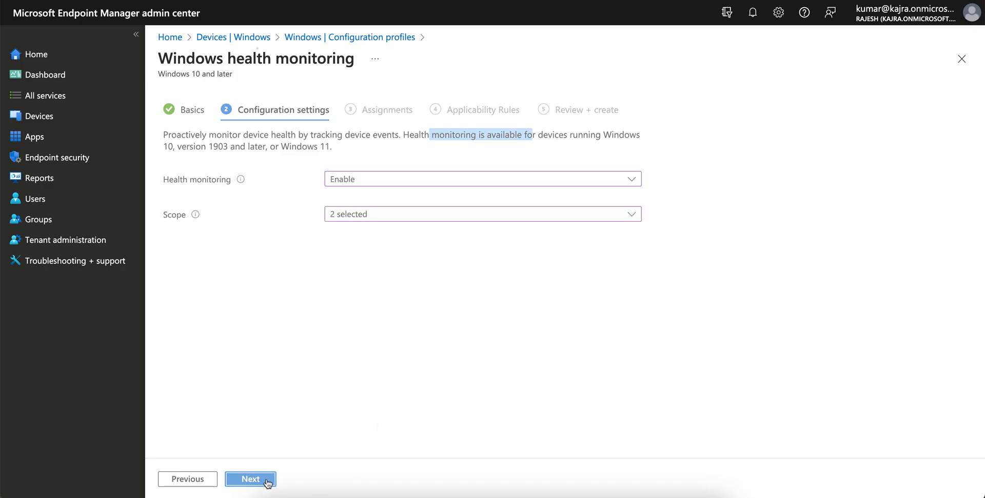
Add applicability rule: Assign profile if OS edition is Windows 10/11 Education.
{"action": "left_click", "coordinate": [250, 478]}
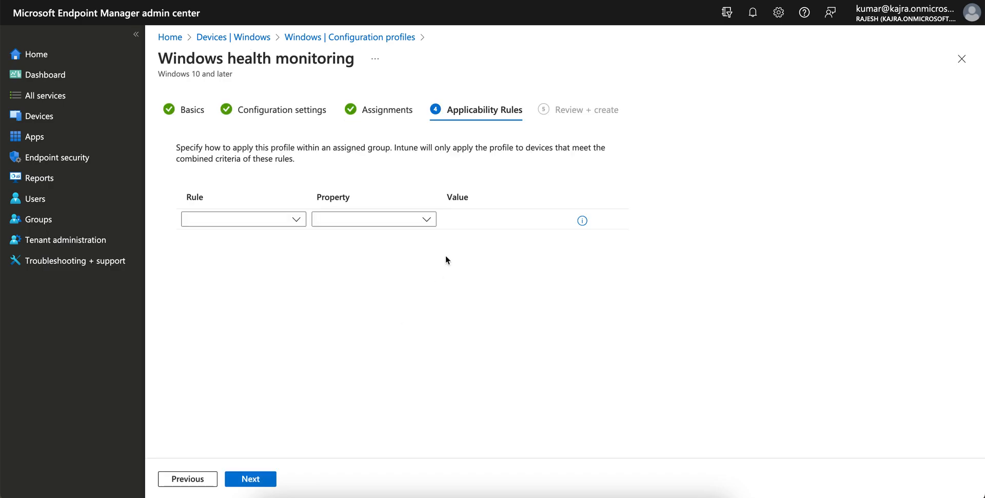
{"action": "left_click", "coordinate": [242, 218]}
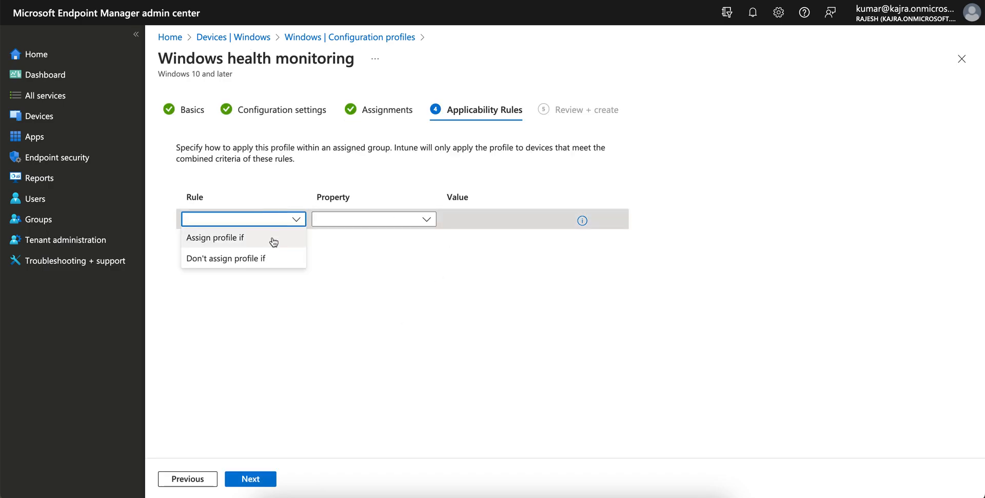
{"action": "left_click", "coordinate": [215, 237]}
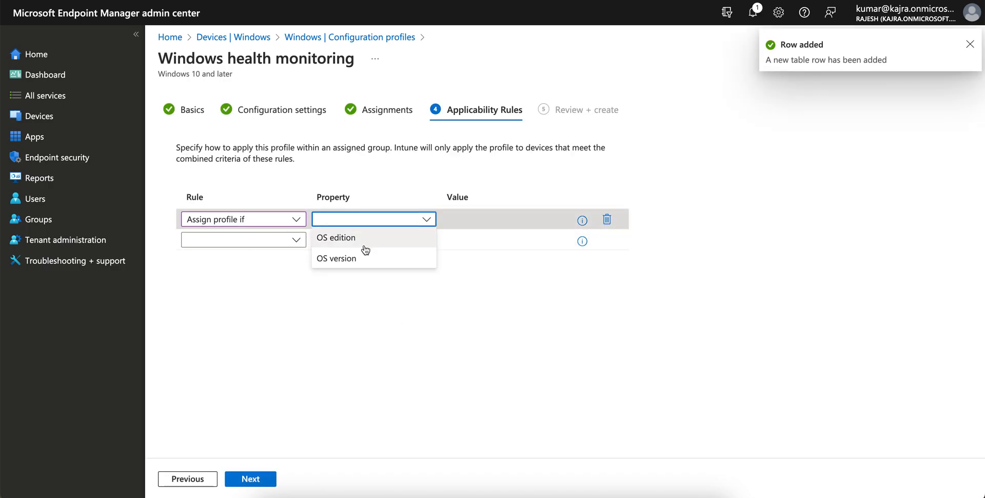
{"action": "left_click", "coordinate": [336, 257]}
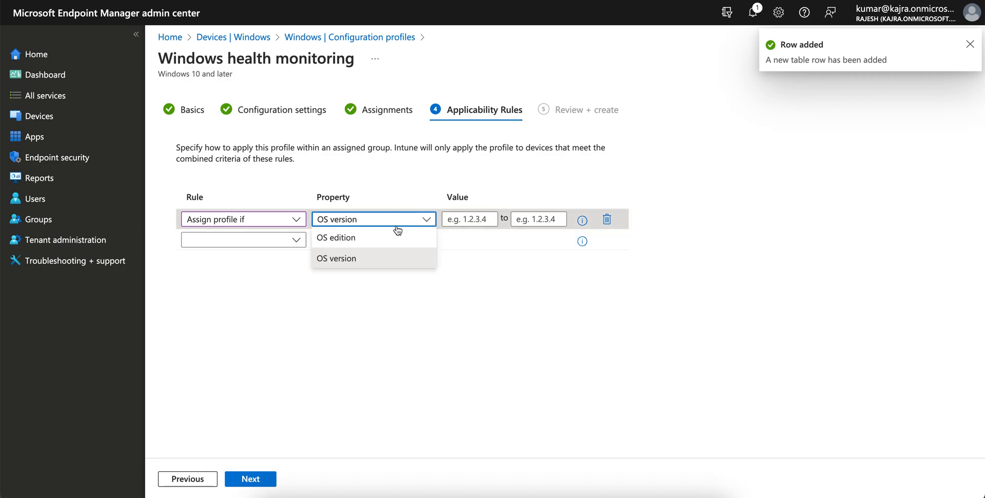
{"action": "left_click", "coordinate": [336, 237]}
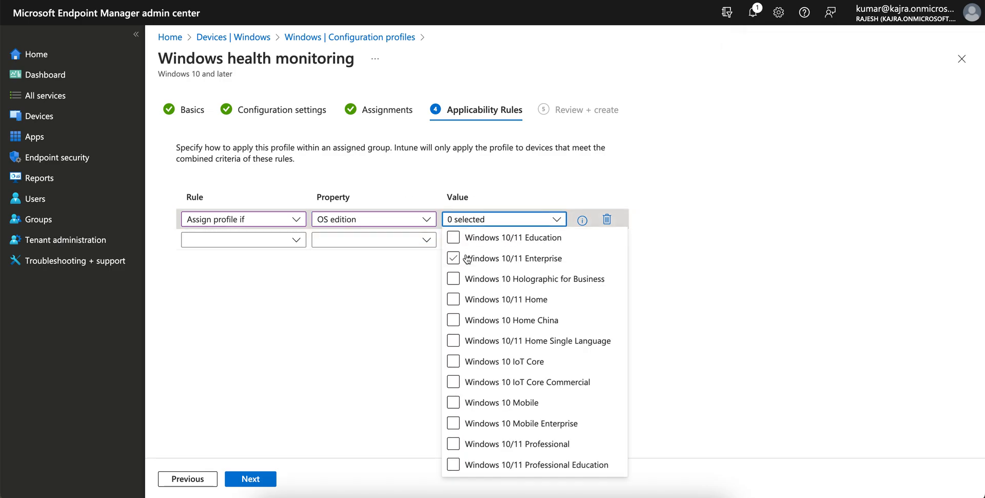
{"action": "left_click", "coordinate": [453, 237]}
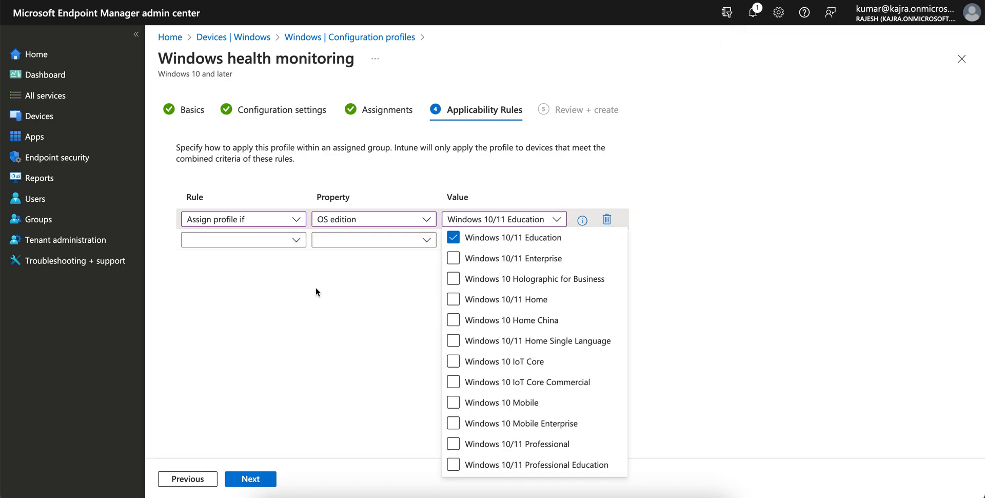
{"action": "left_click", "coordinate": [317, 354]}
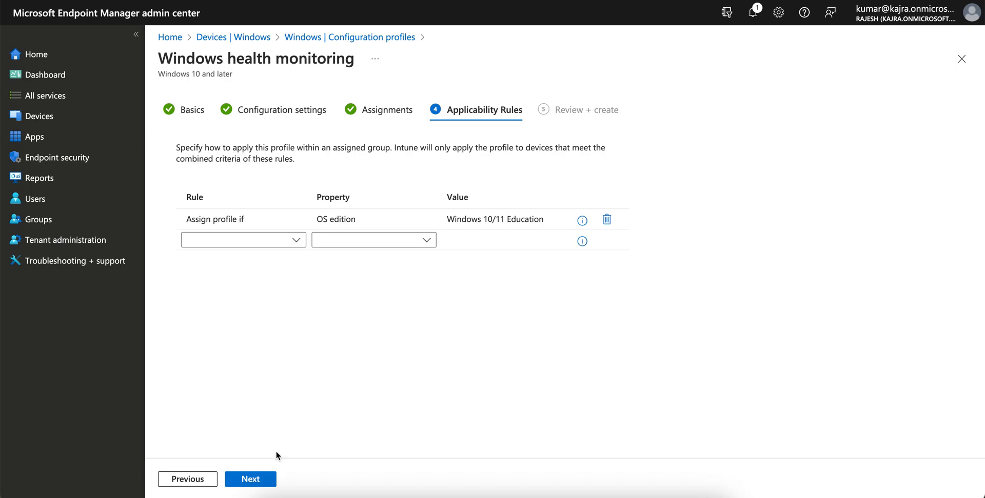
{"action": "mouse_move", "coordinate": [420, 290]}
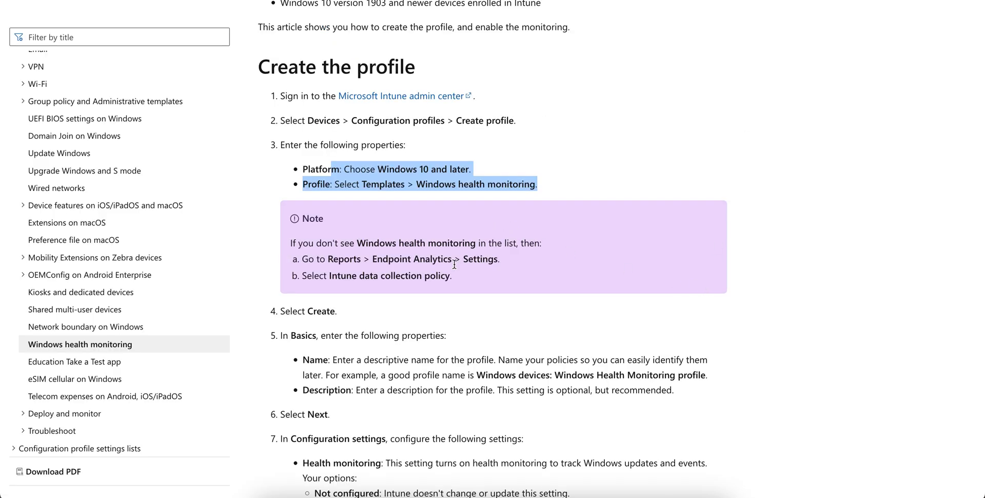
{"action": "left_click", "coordinate": [497, 186]}
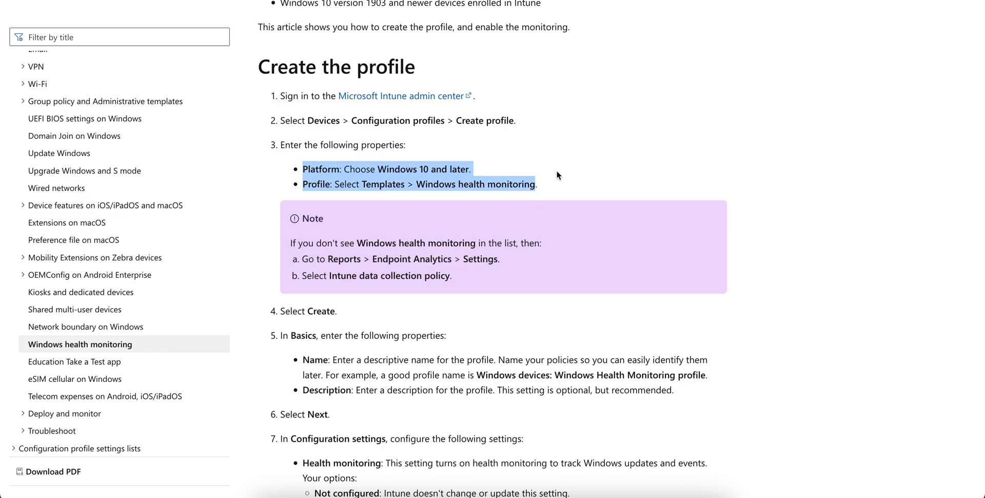
{"action": "scroll", "scroll_direction": "down", "scroll_amount": 3}
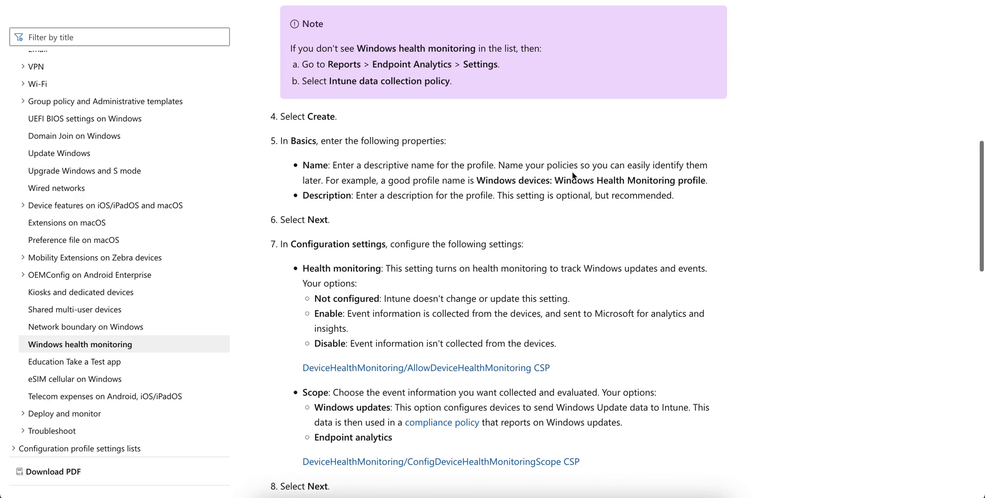
{"action": "scroll", "scroll_direction": "down", "scroll_amount": 3}
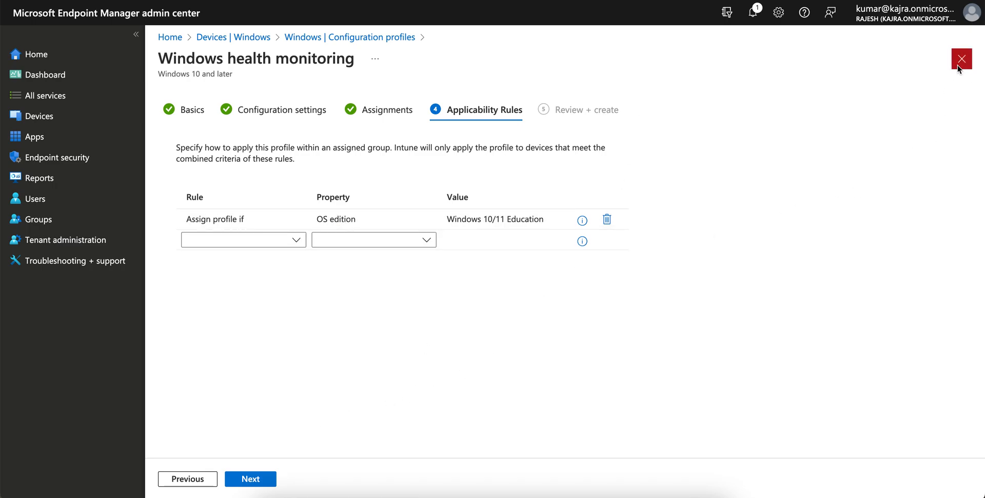
Leave the profile wizard and go to Reports > Endpoint analytics.
{"action": "left_click", "coordinate": [961, 58]}
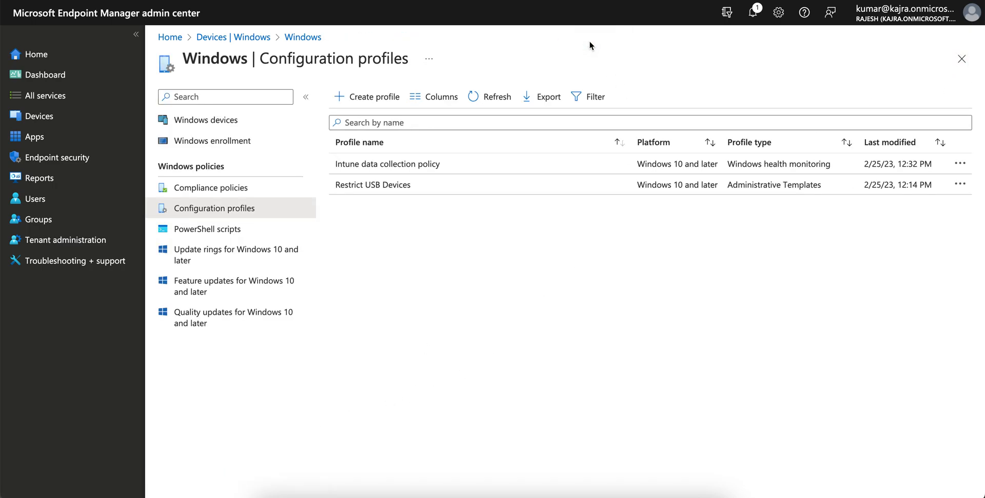
{"action": "left_click", "coordinate": [39, 178]}
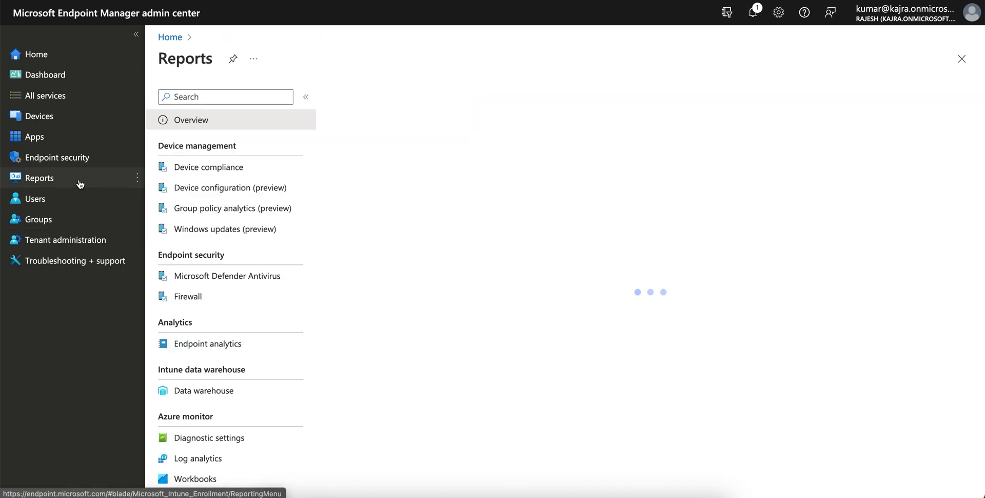
{"action": "left_click", "coordinate": [208, 343]}
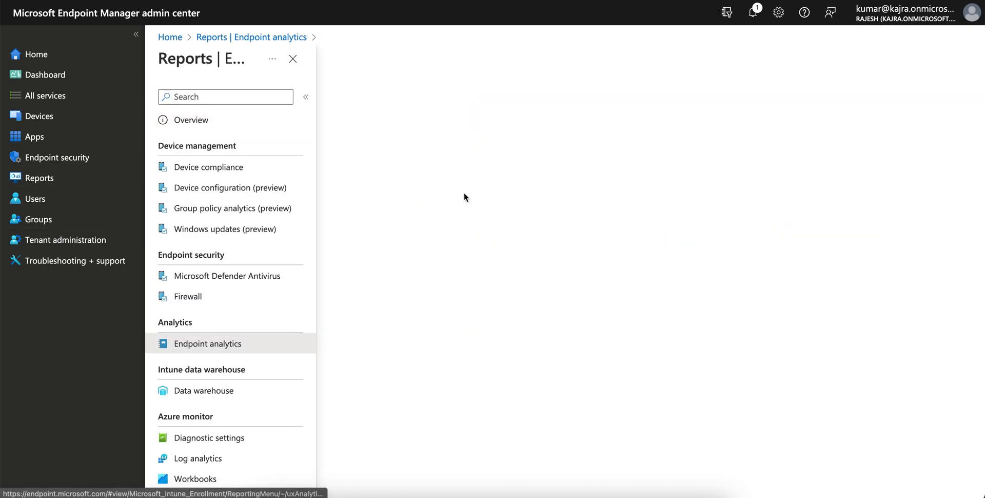
{"action": "left_click", "coordinate": [207, 342]}
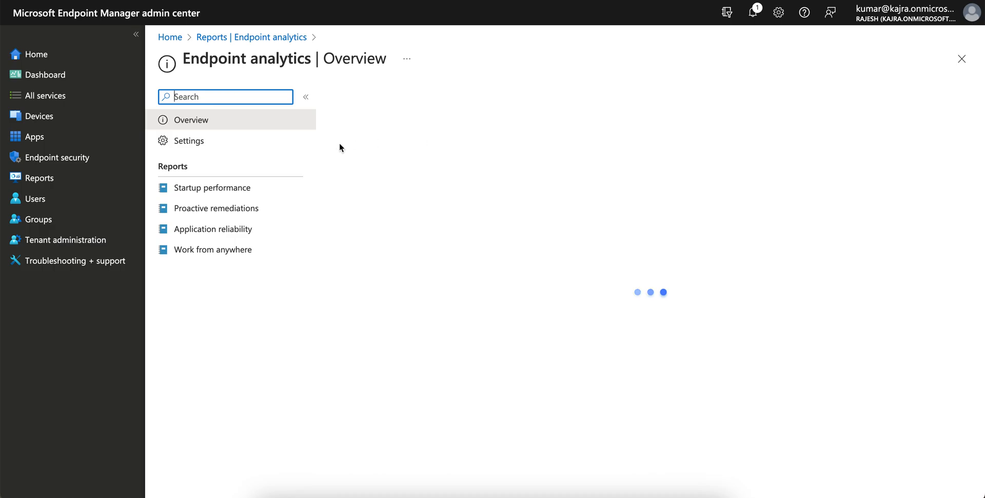
Show the Work from anywhere report, scoring 0 with insufficient data.
{"action": "left_click", "coordinate": [213, 186]}
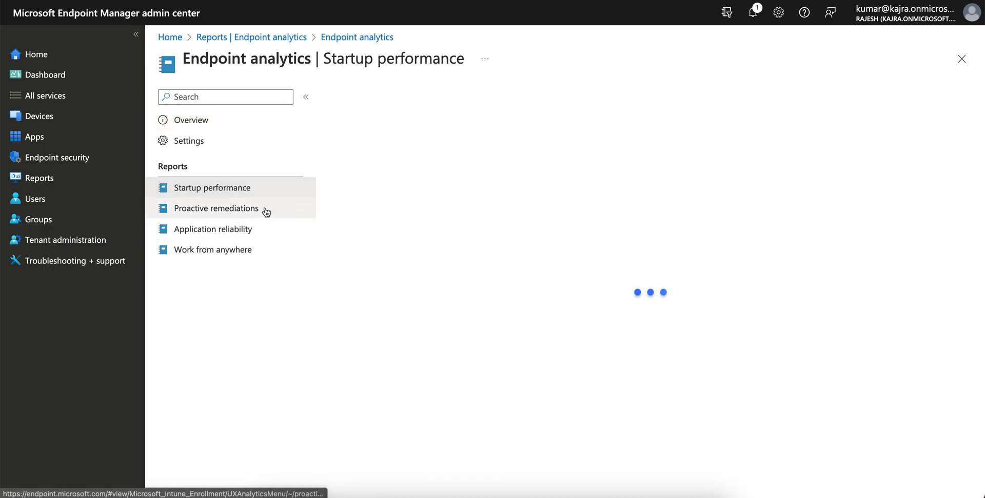
{"action": "left_click", "coordinate": [213, 249]}
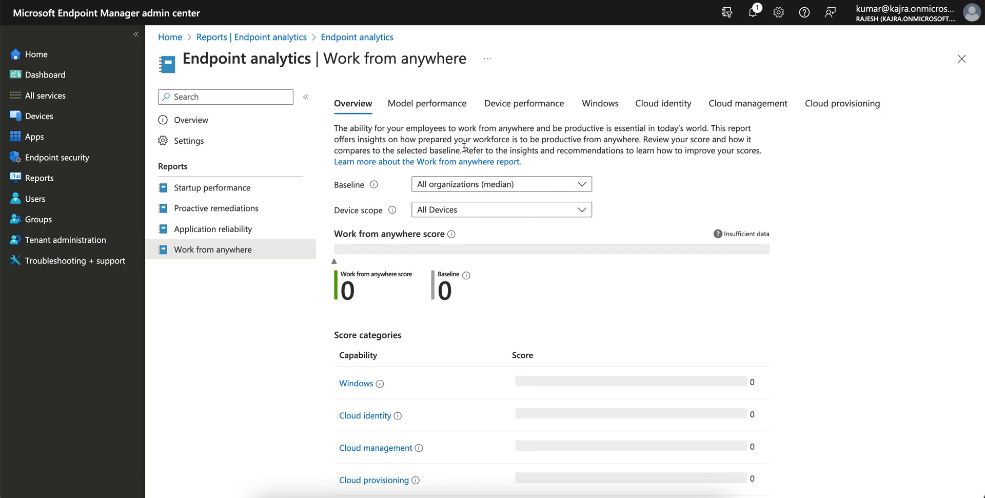
Show the Model performance breakdown, which lists no model records.
{"action": "left_click", "coordinate": [427, 103]}
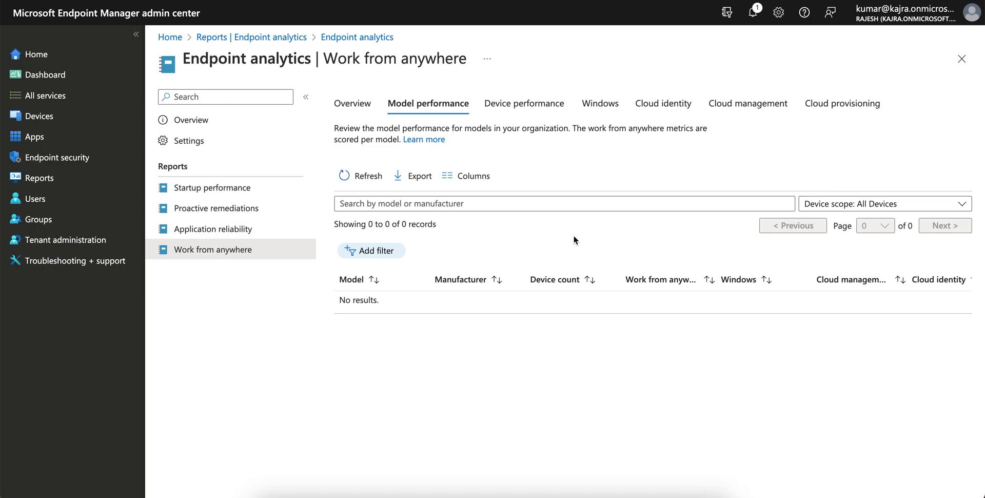
{"action": "mouse_move", "coordinate": [402, 474]}
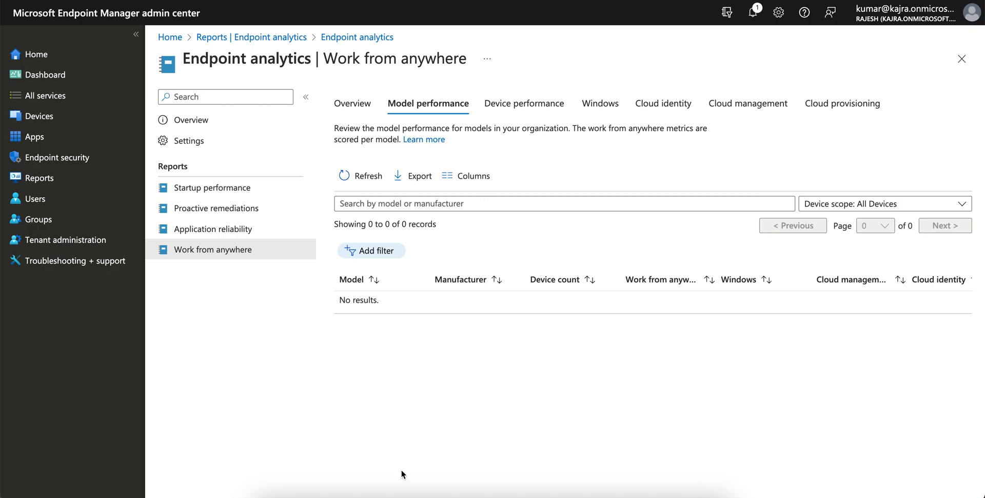